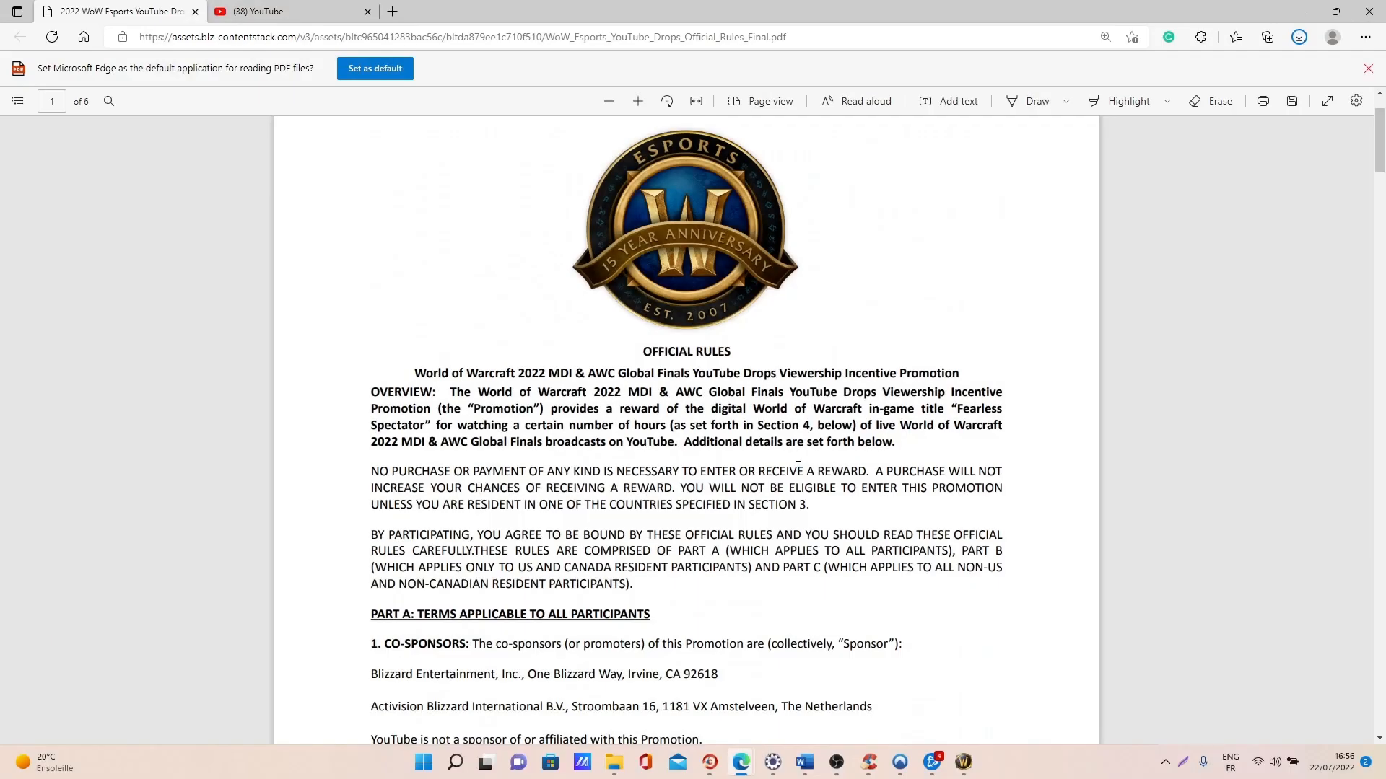
pyautogui.moveTo(802, 472)
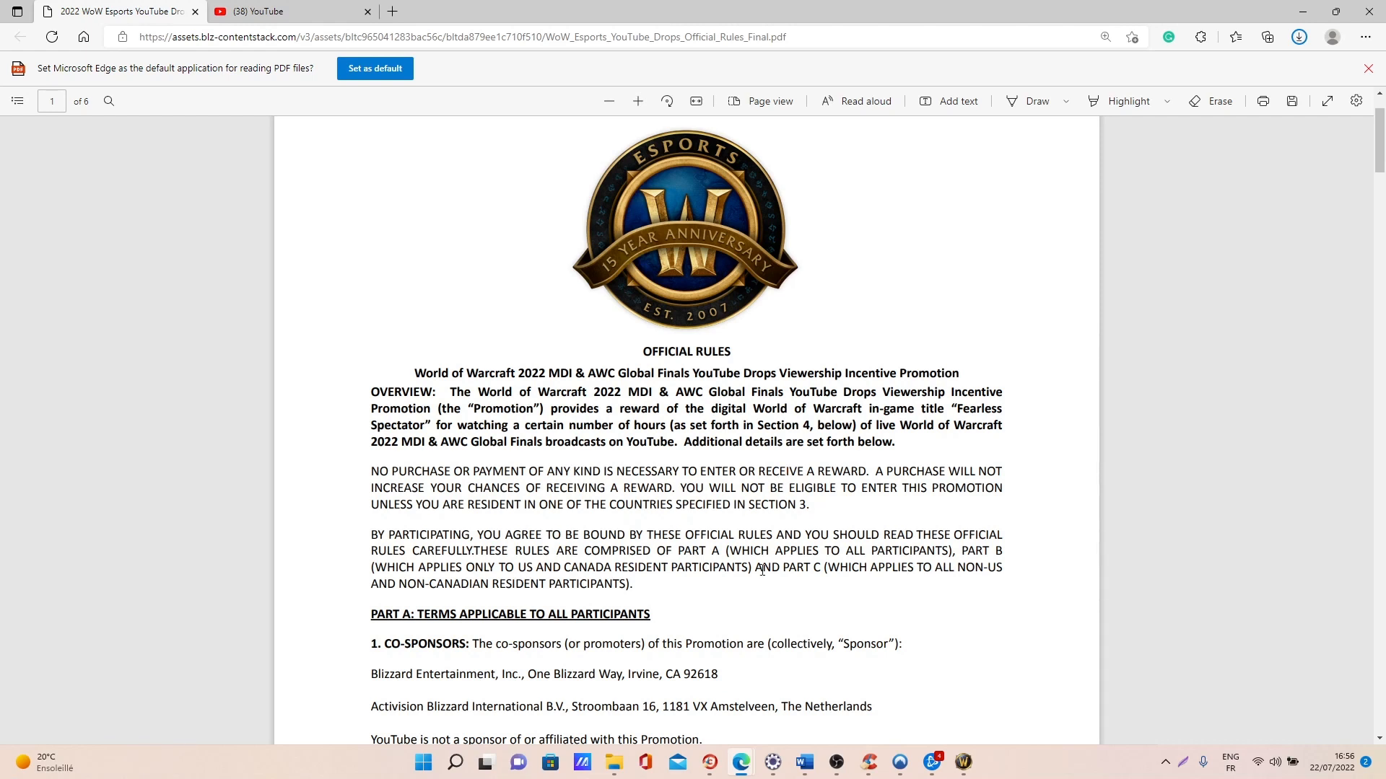
# - Open YouTube's Applications associées settings, showing Battle.net linked and other games unlinked
pyautogui.scroll(-3)
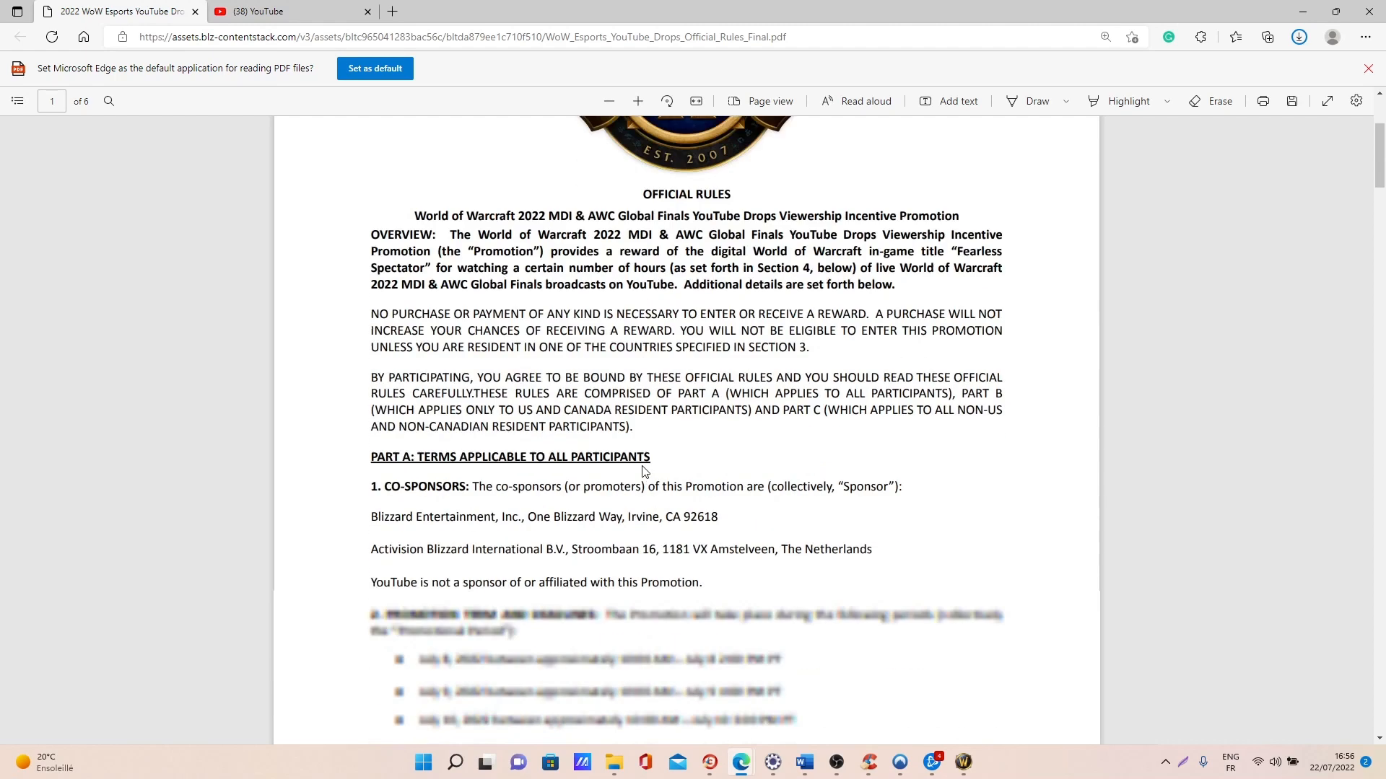
pyautogui.click(274, 12)
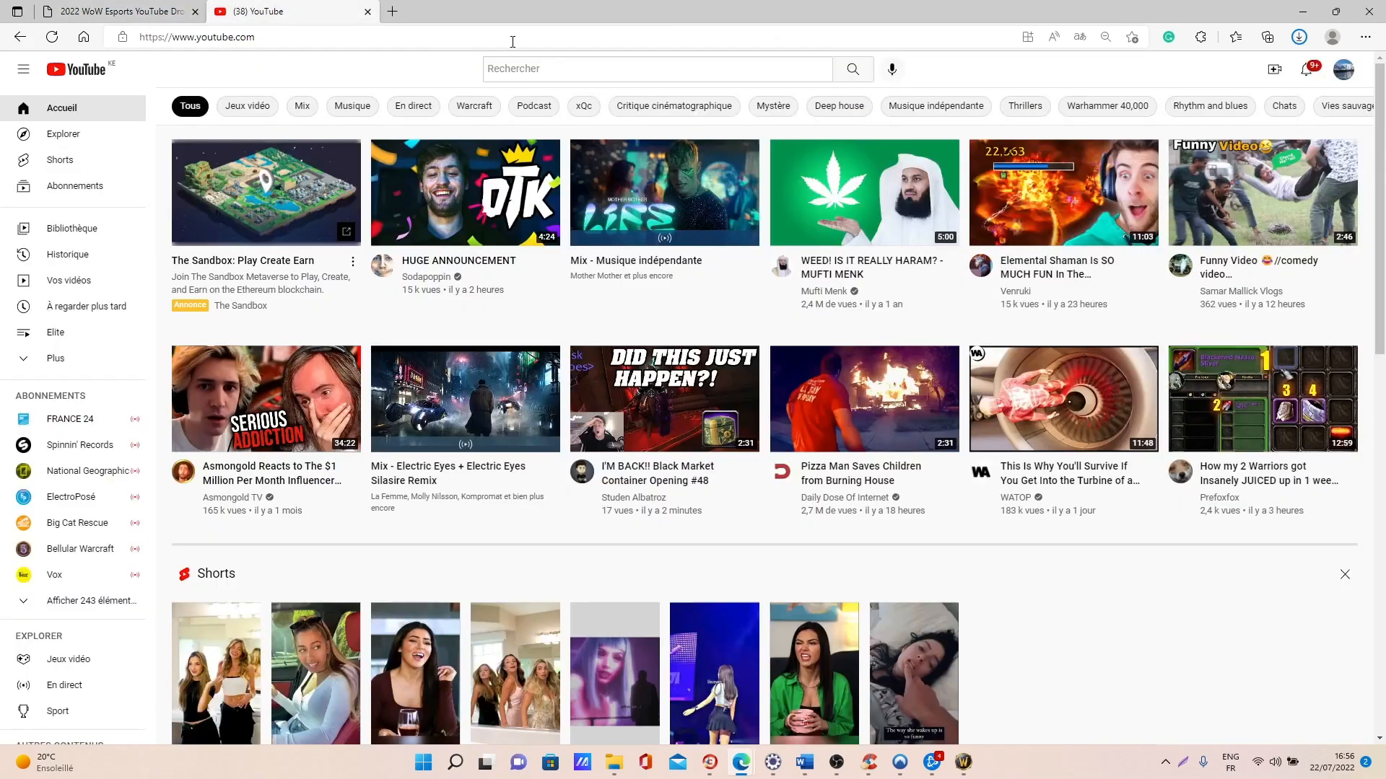
pyautogui.click(1342, 70)
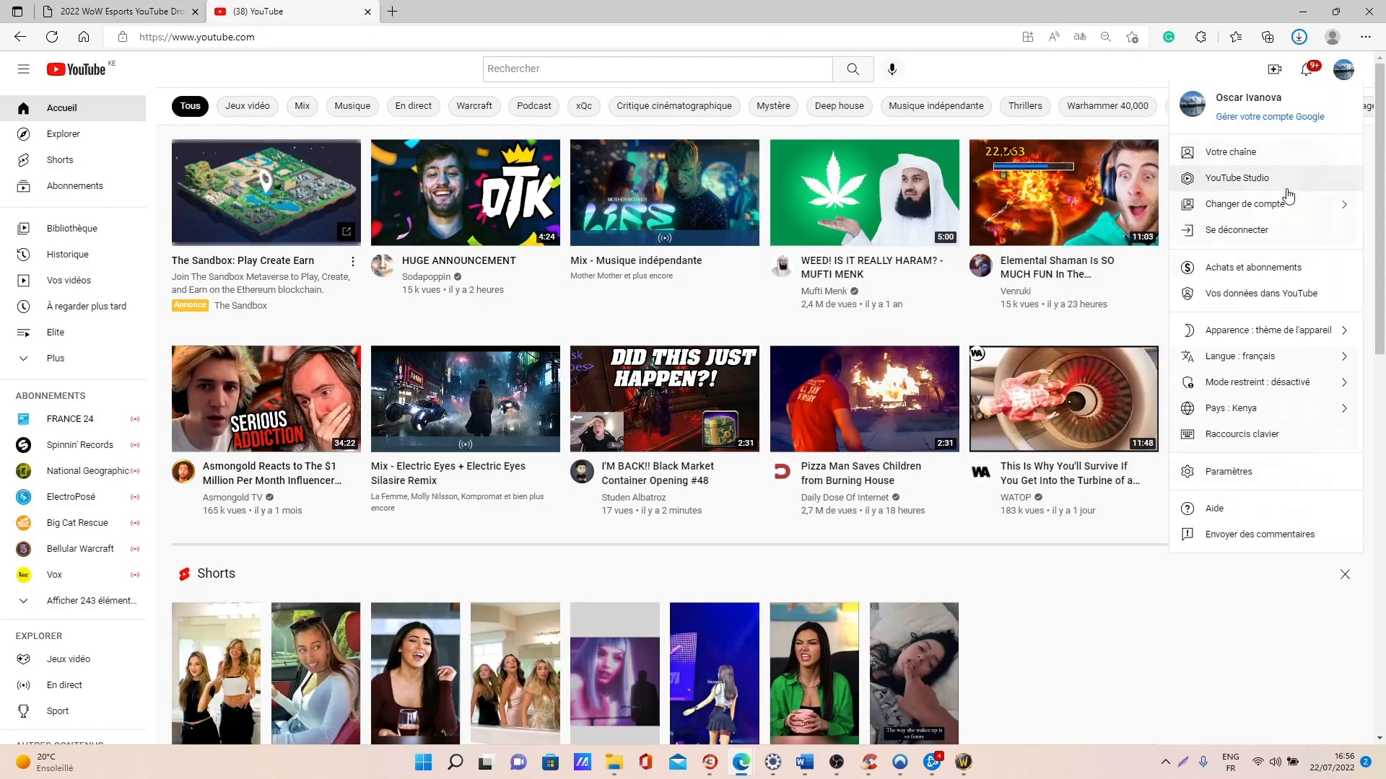
pyautogui.moveTo(1224, 472)
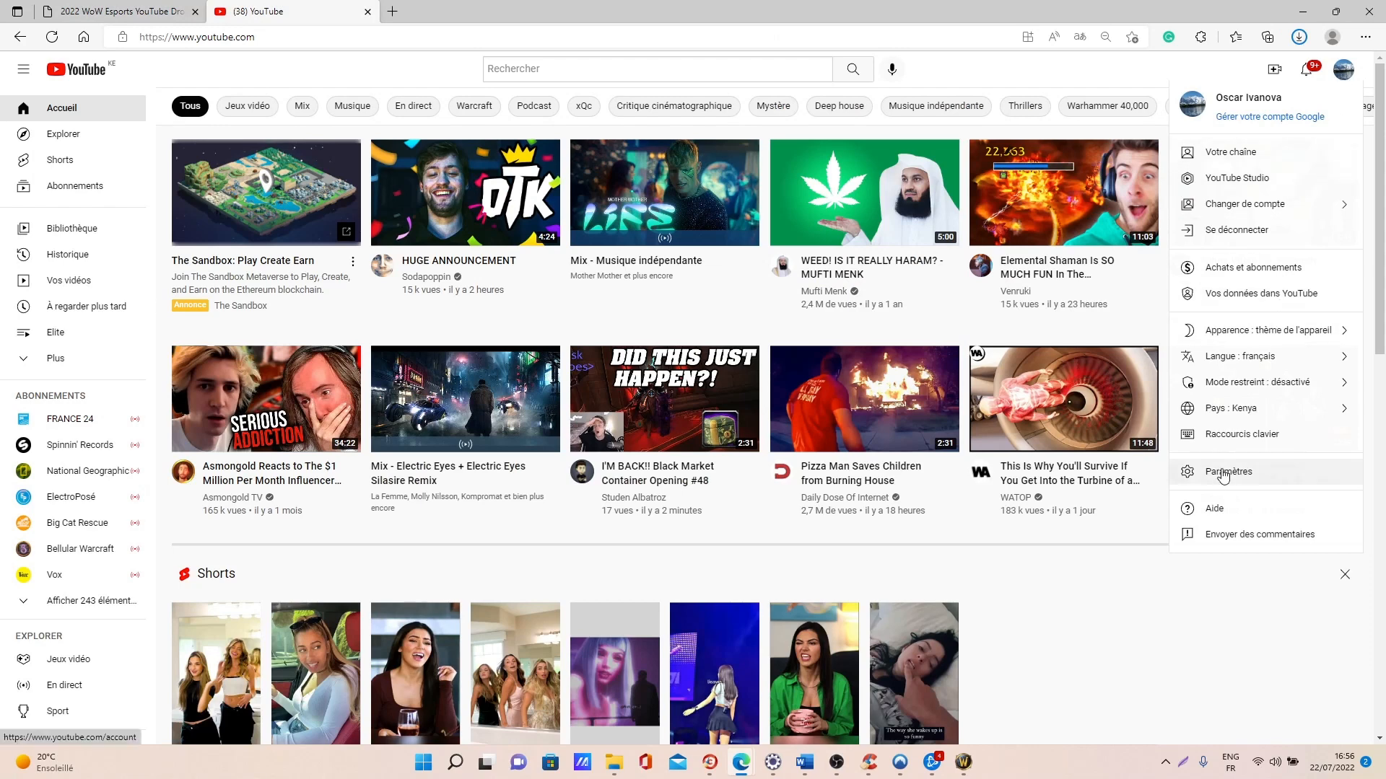
pyautogui.click(1229, 472)
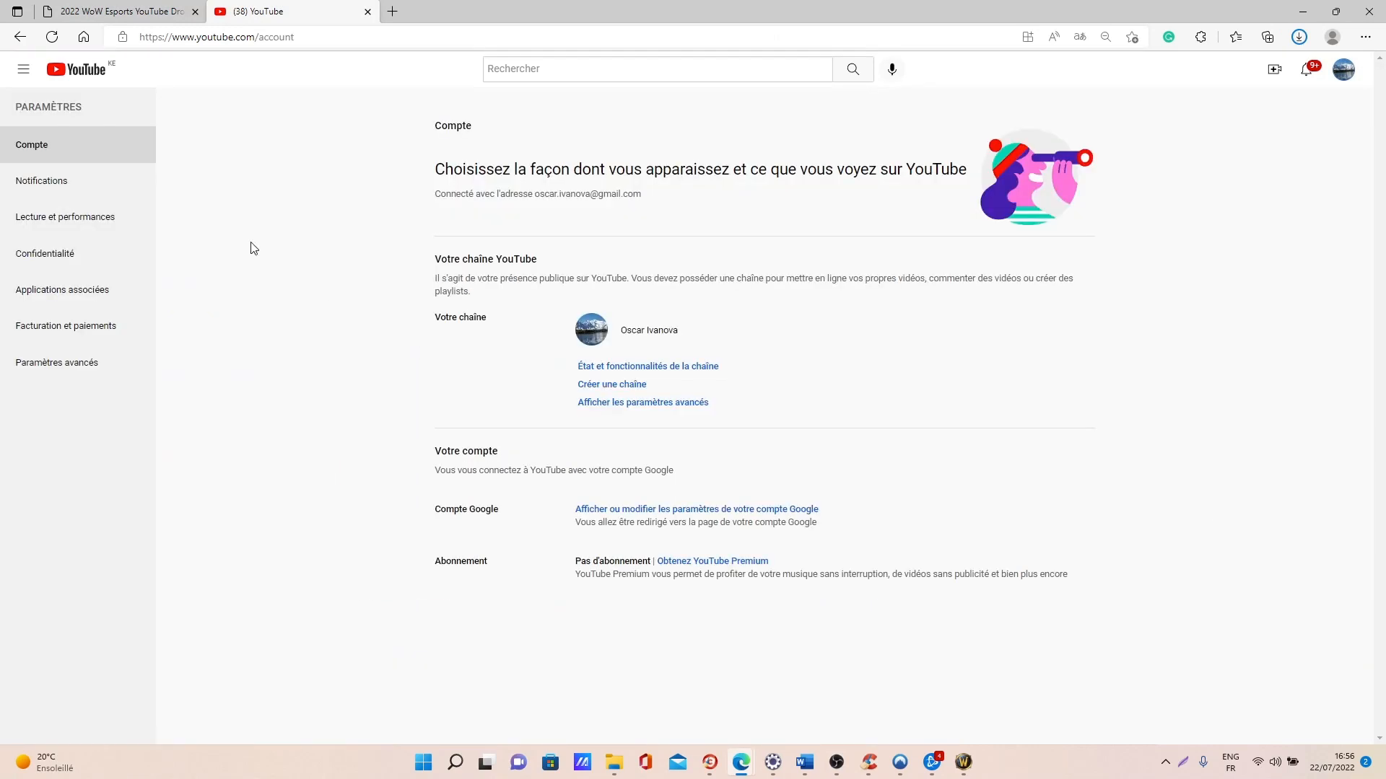
pyautogui.moveTo(72, 303)
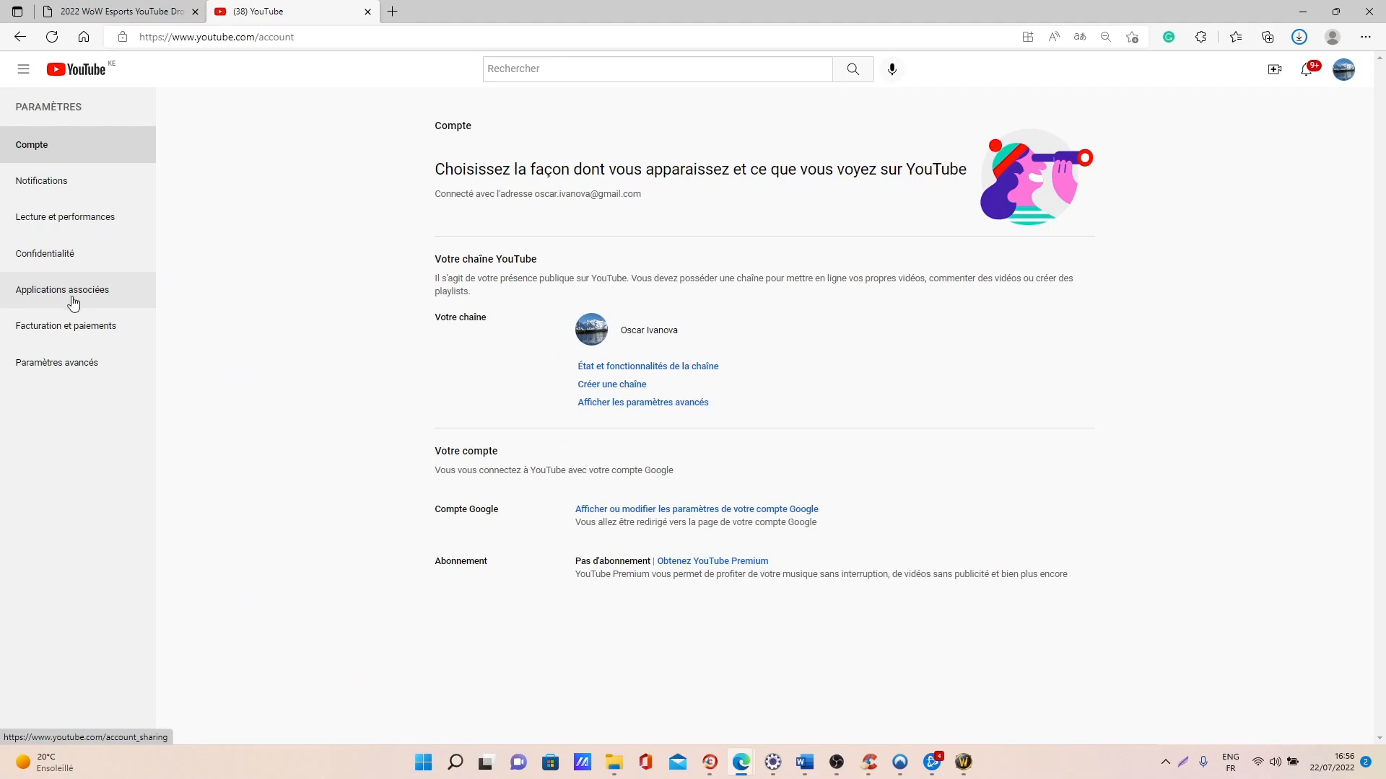
pyautogui.click(62, 290)
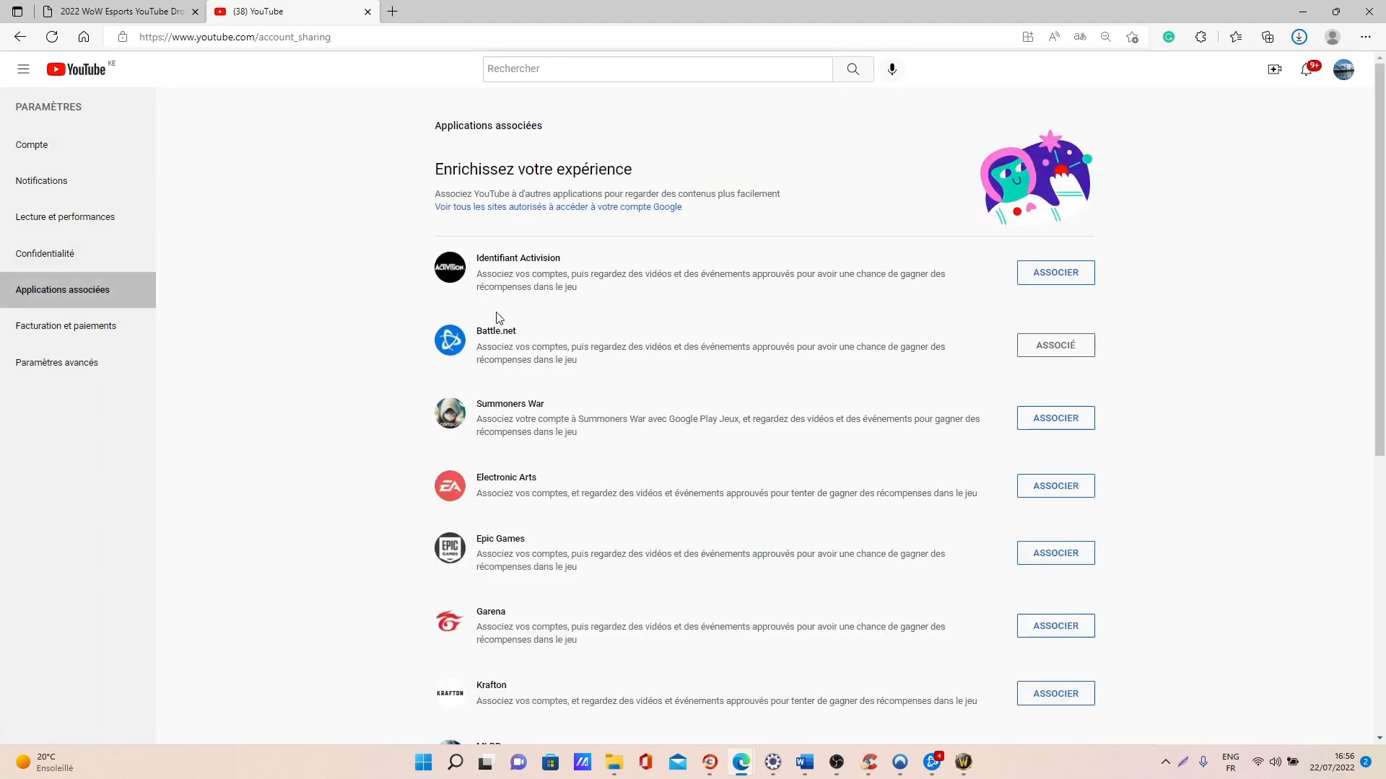
pyautogui.moveTo(1048, 363)
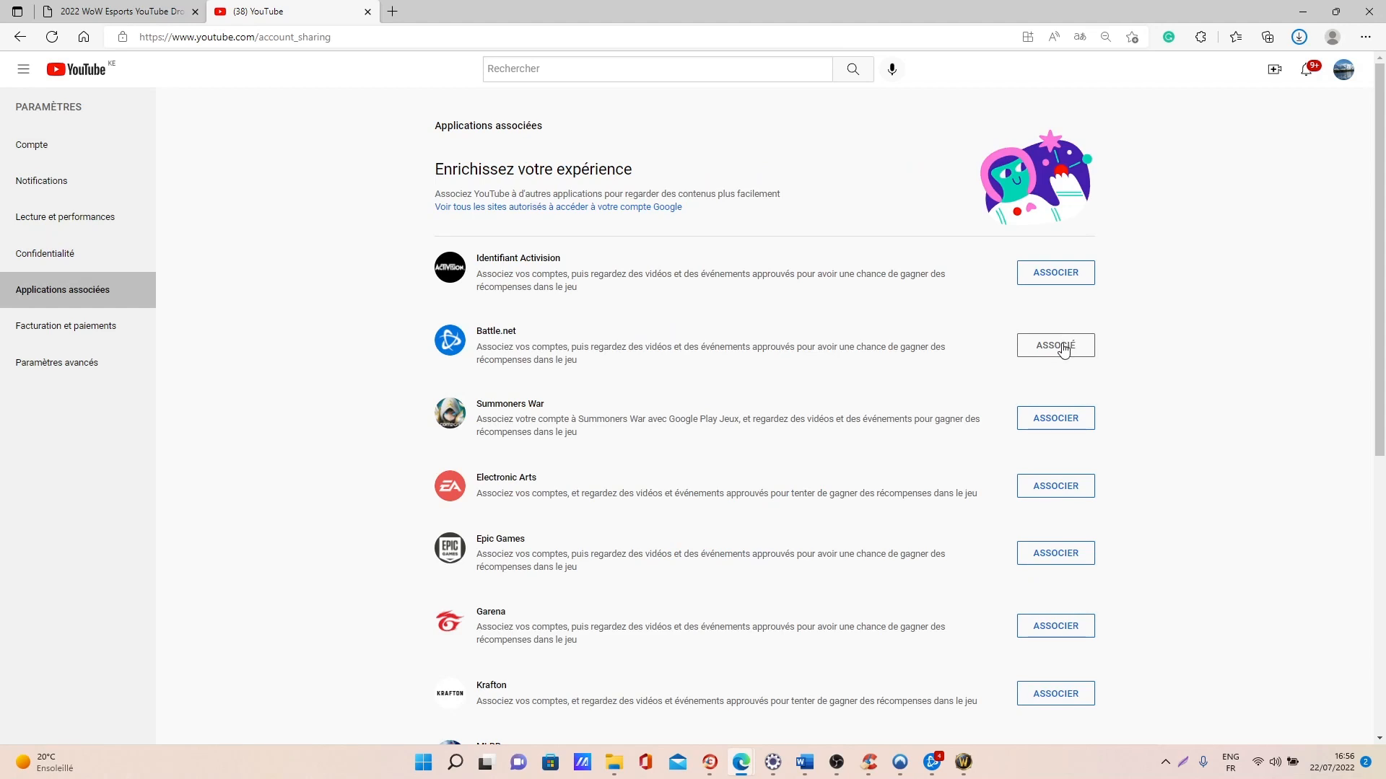
pyautogui.moveTo(1009, 346)
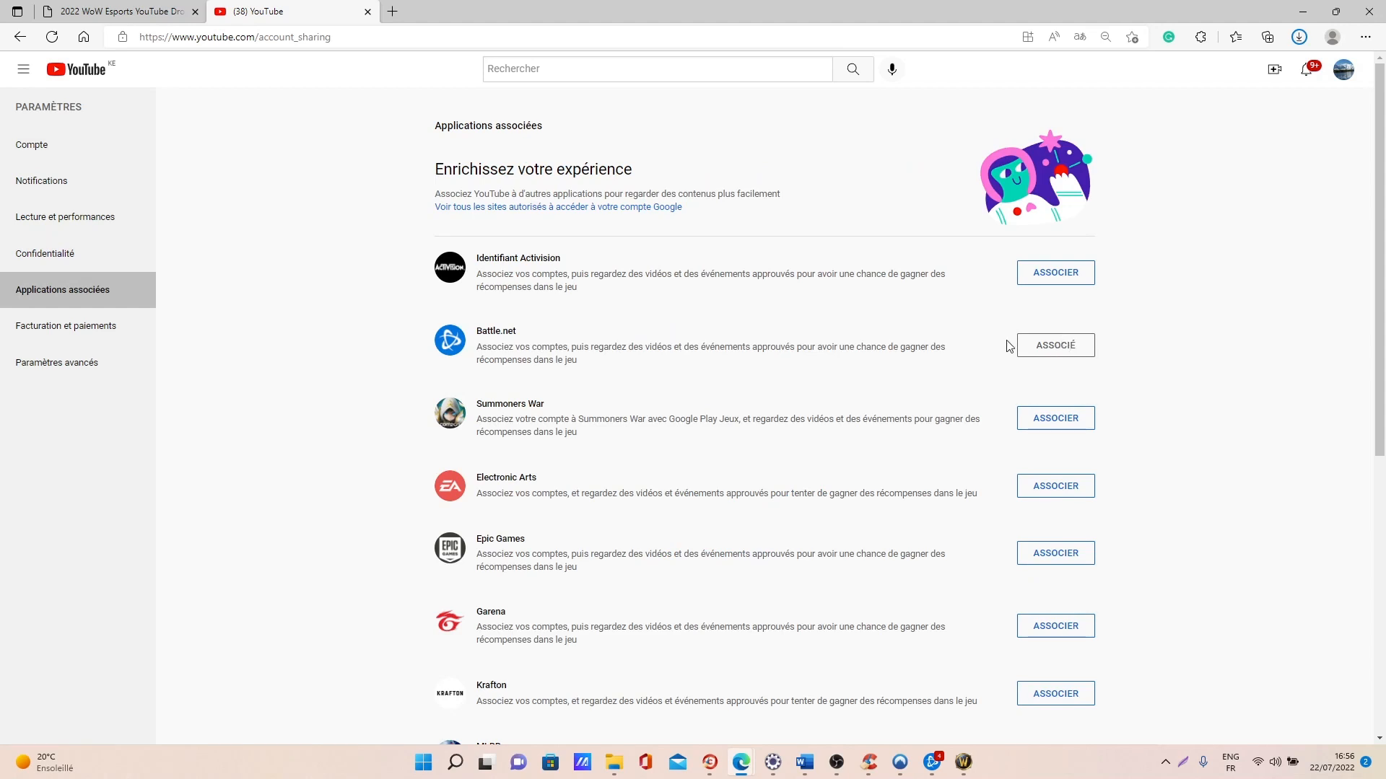
pyautogui.moveTo(733, 257)
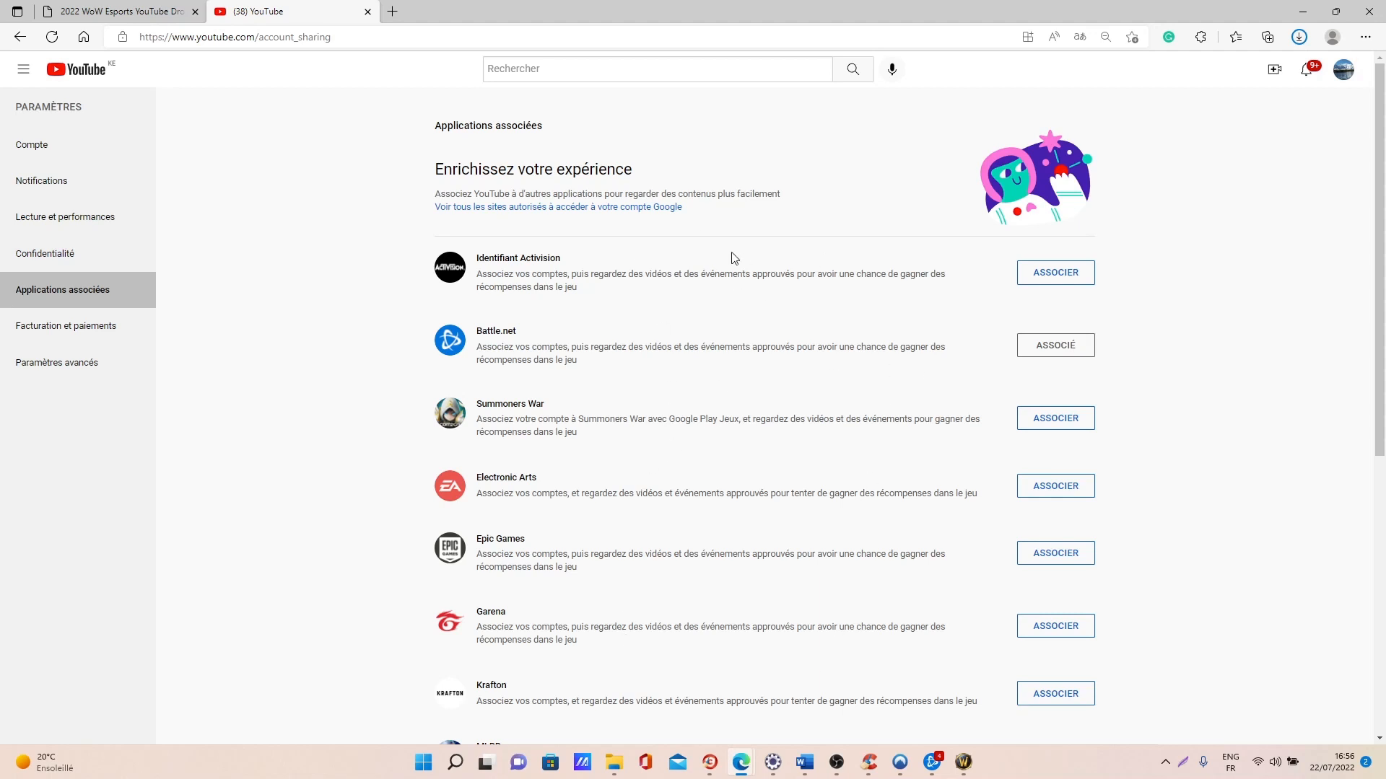
pyautogui.moveTo(552, 559)
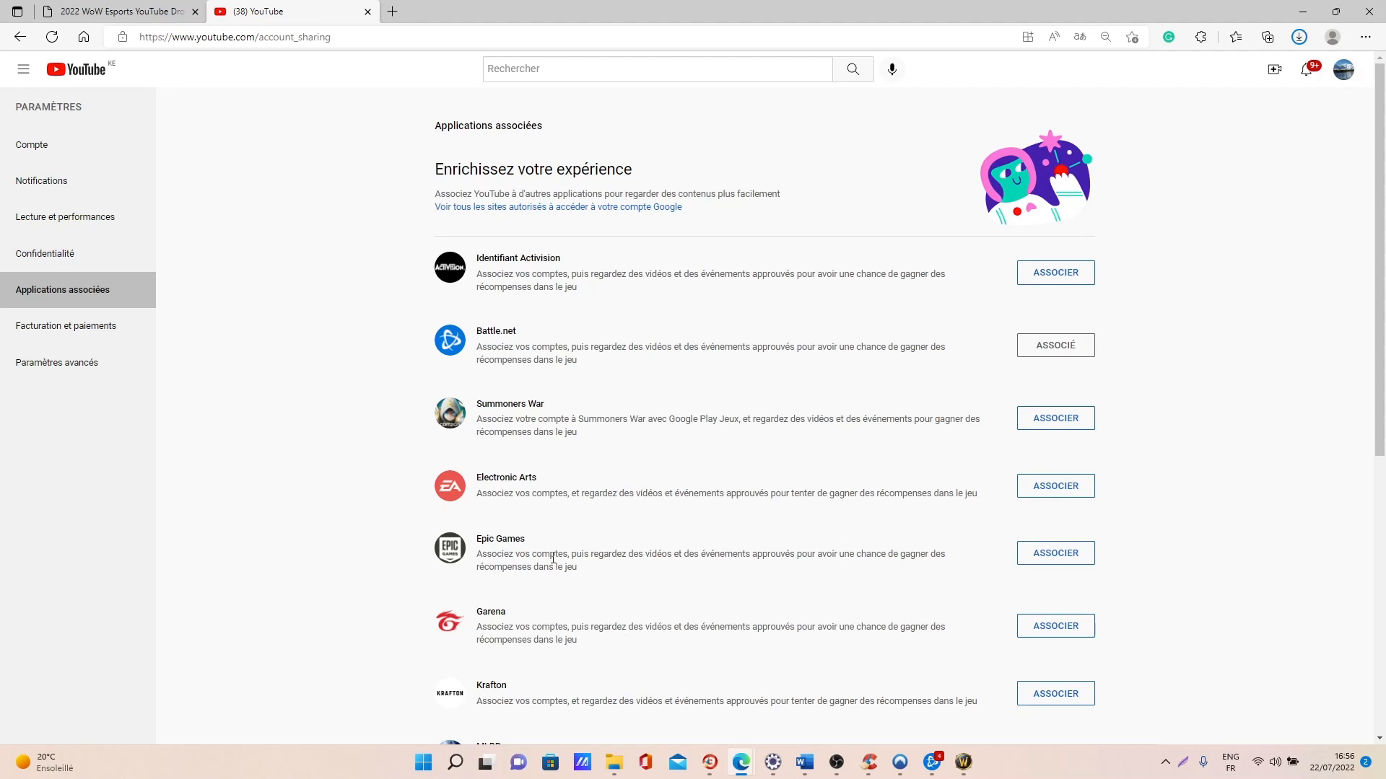
pyautogui.moveTo(1044, 335)
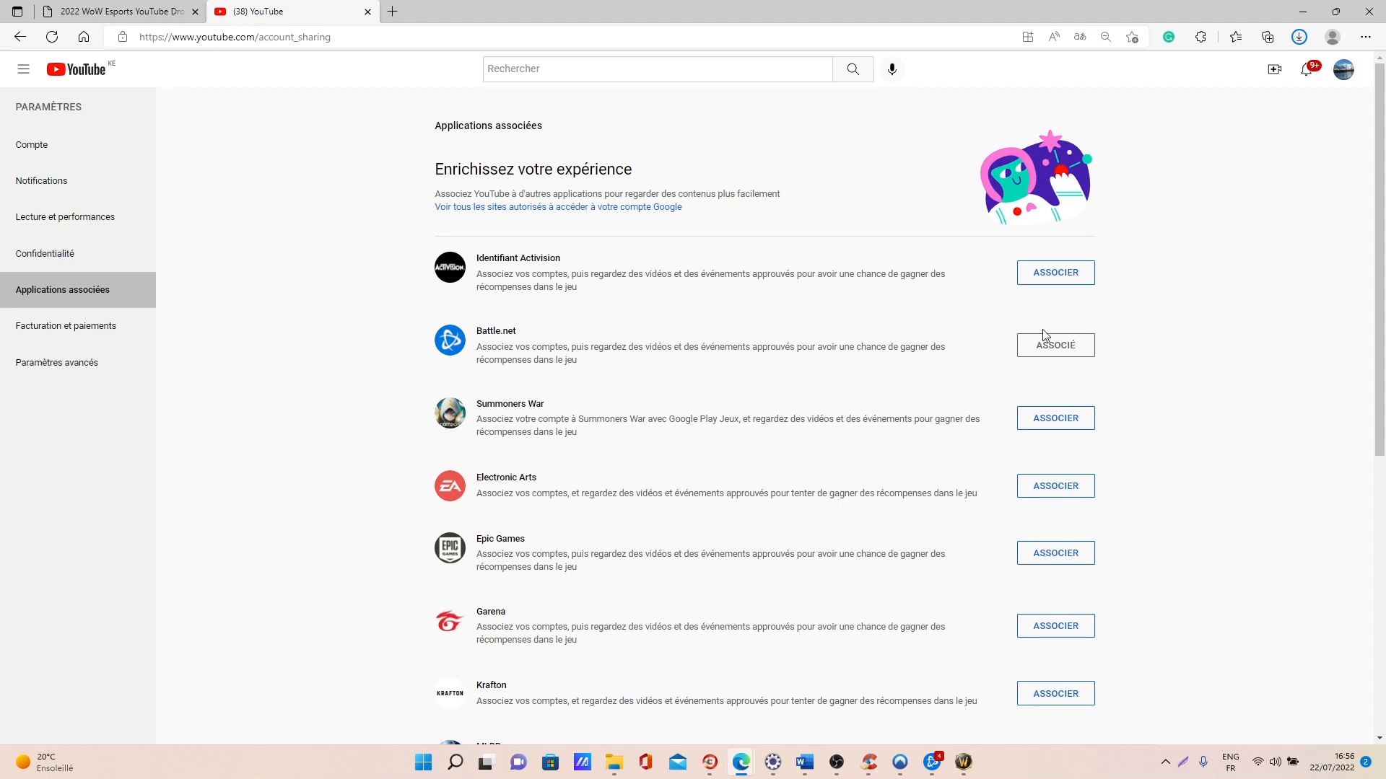
pyautogui.click(391, 37)
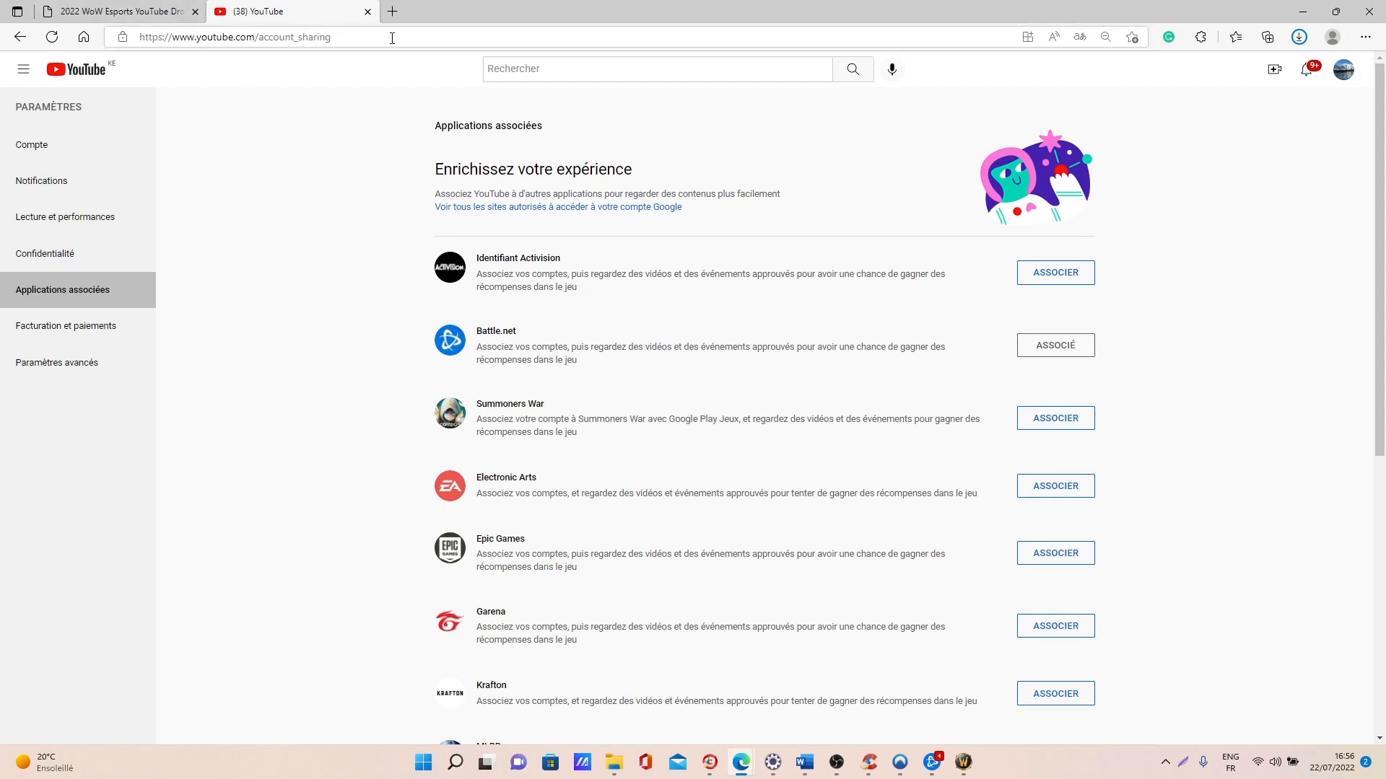
# - Search 'world of warcraft', open the official channel, and browse its Expansion Reveal row
pyautogui.write('worl')
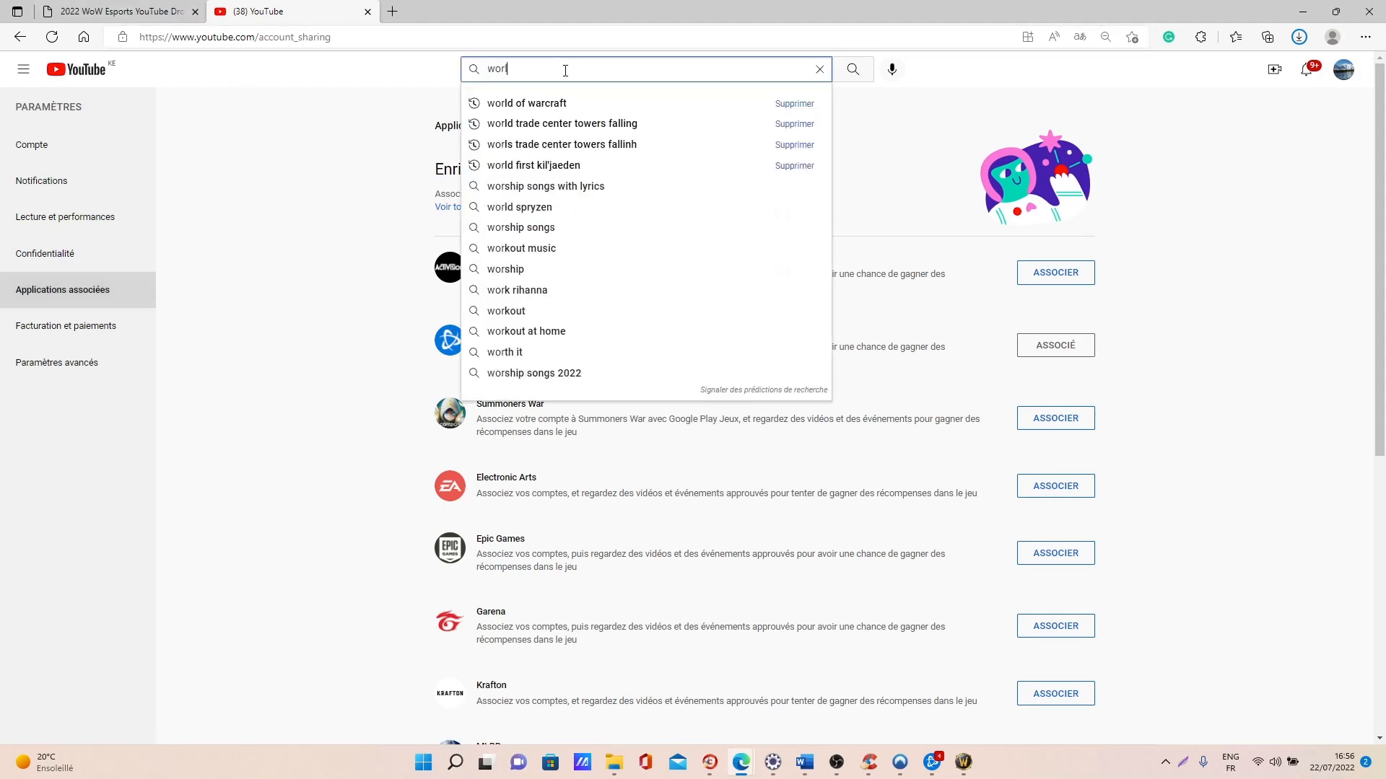
pyautogui.click(525, 103)
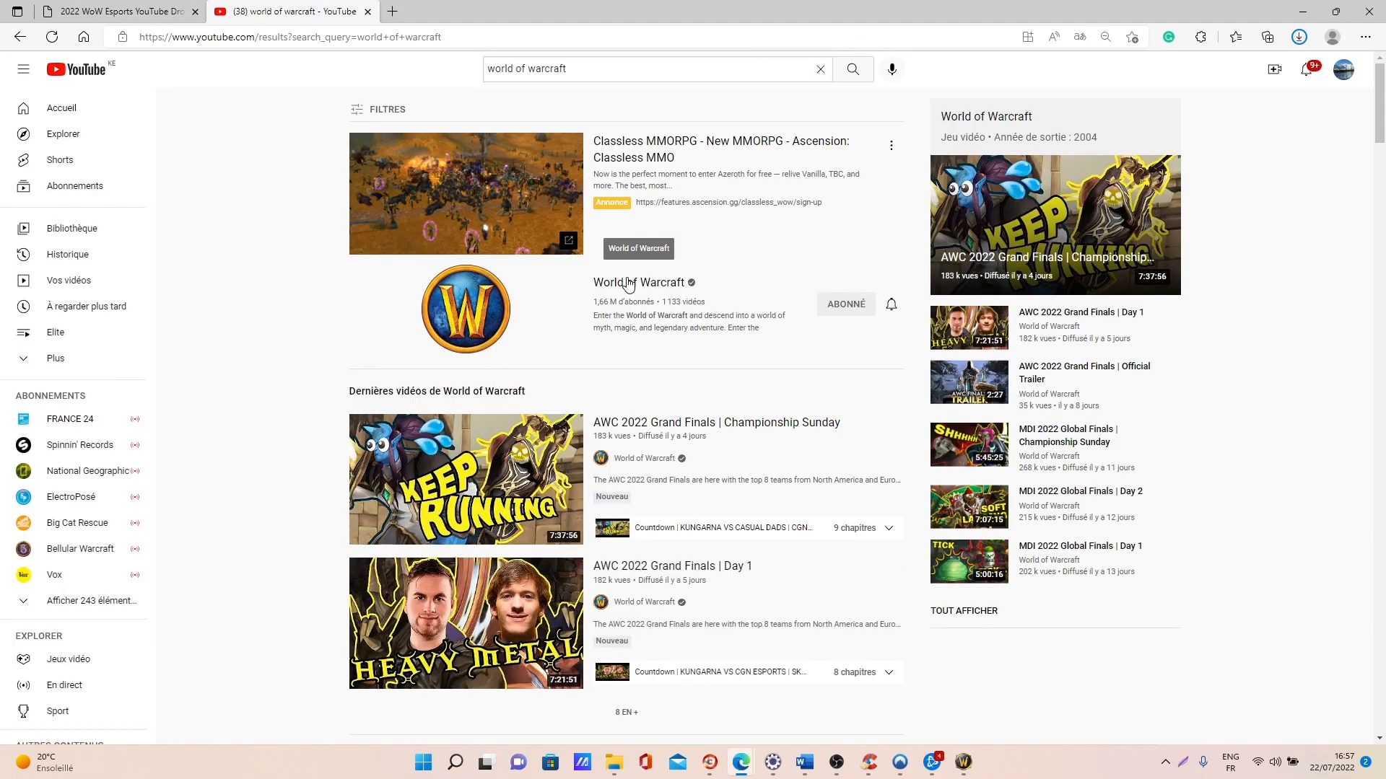
pyautogui.click(632, 282)
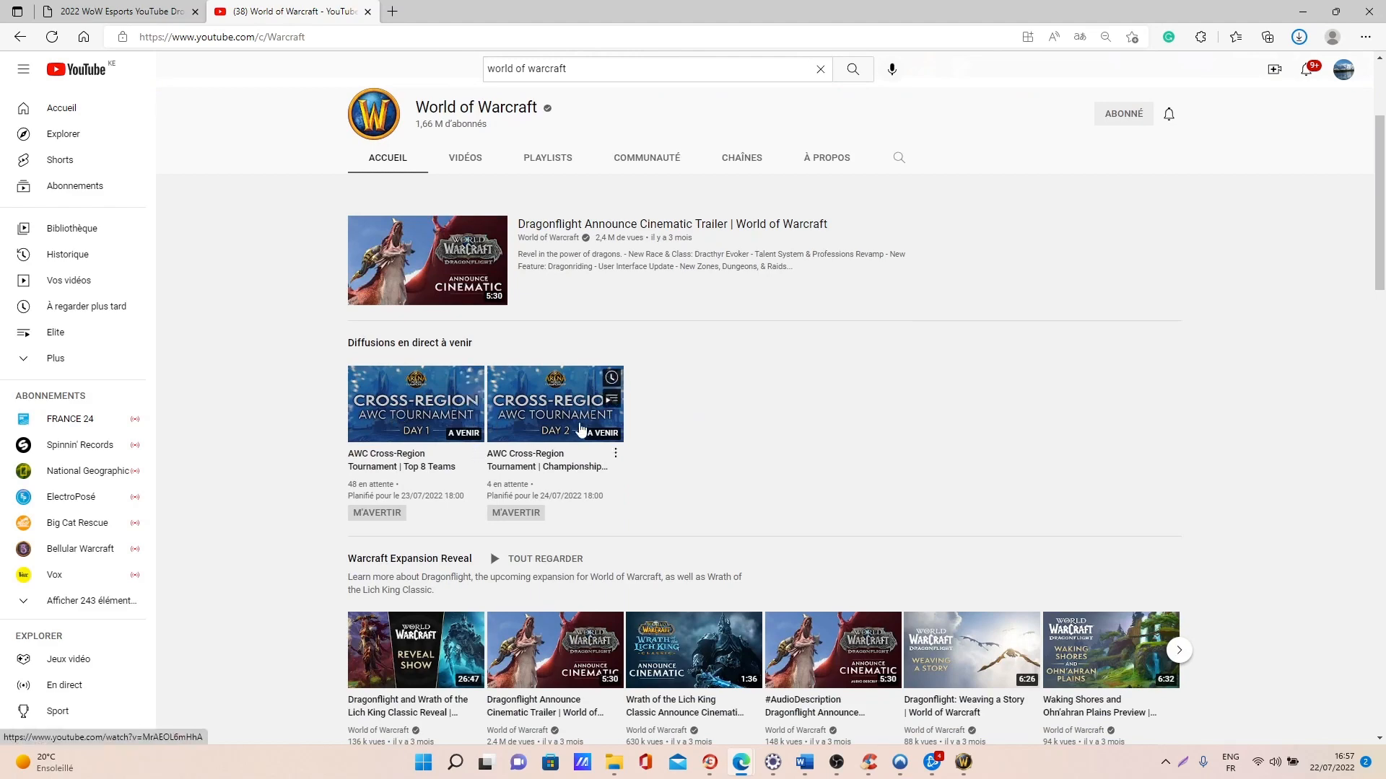
pyautogui.scroll(-3)
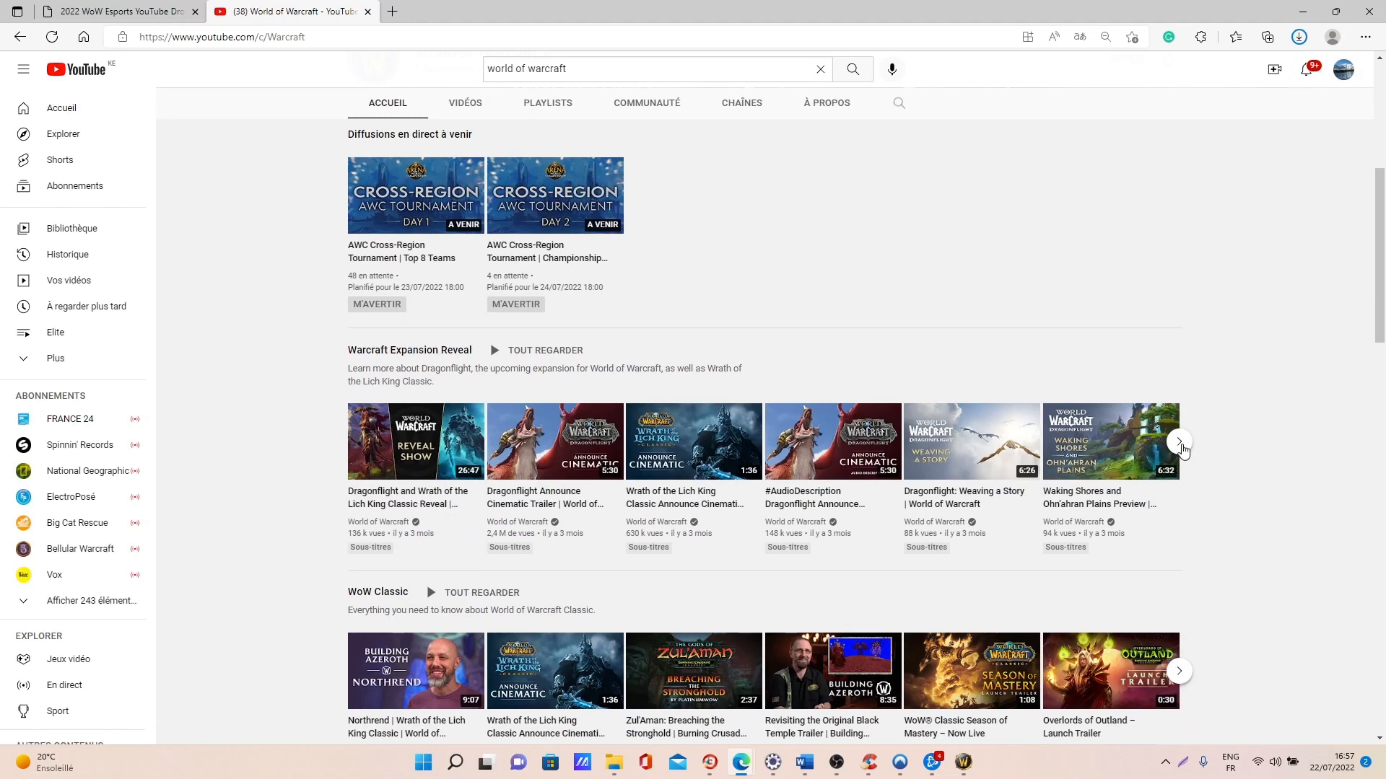
pyautogui.click(1179, 441)
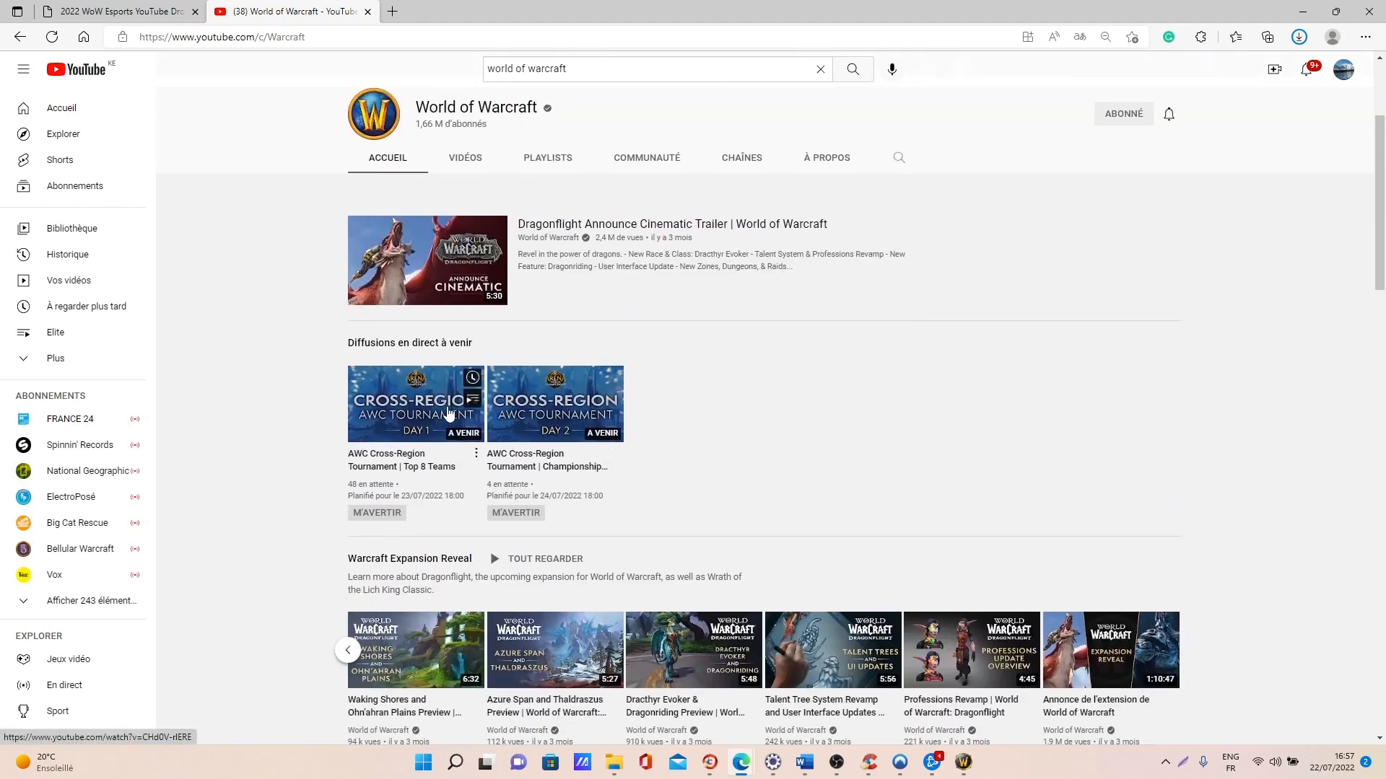
pyautogui.moveTo(448, 412)
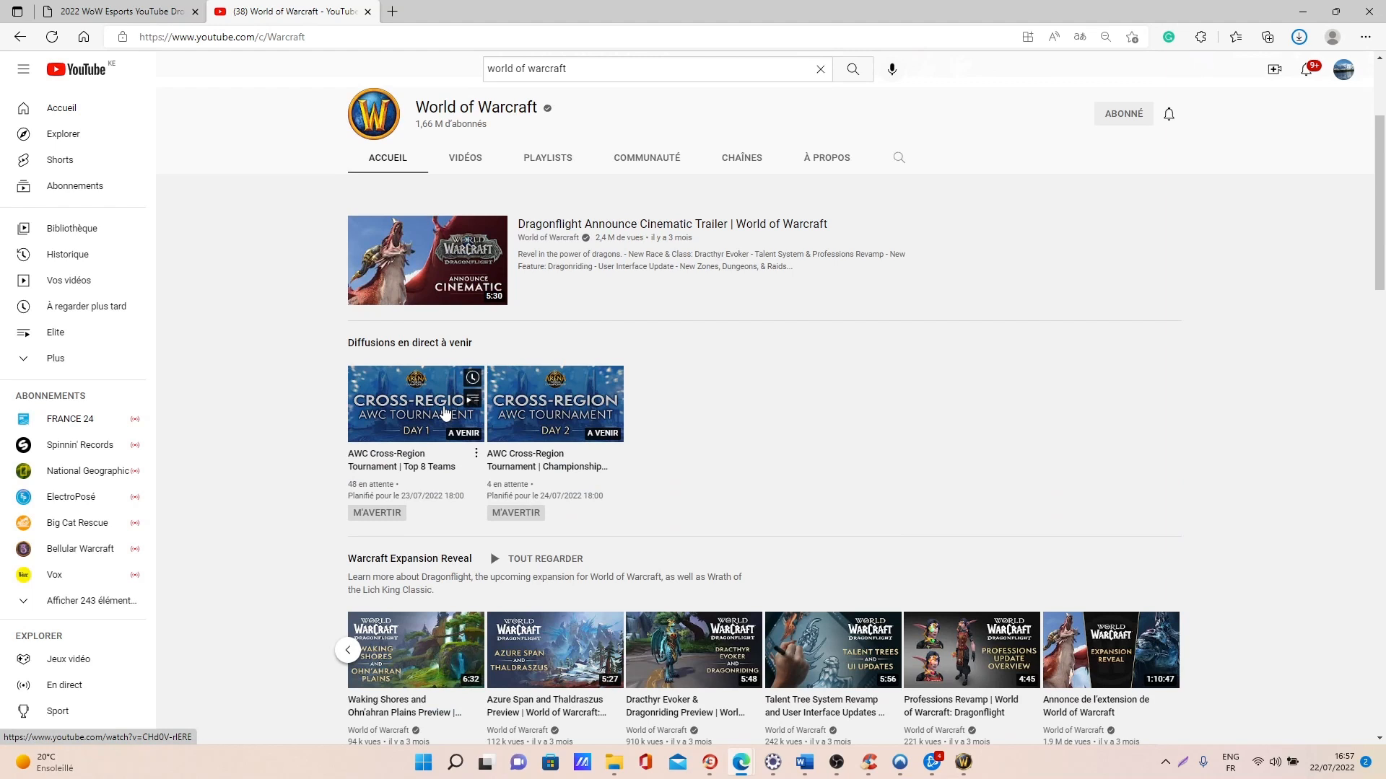
pyautogui.moveTo(442, 408)
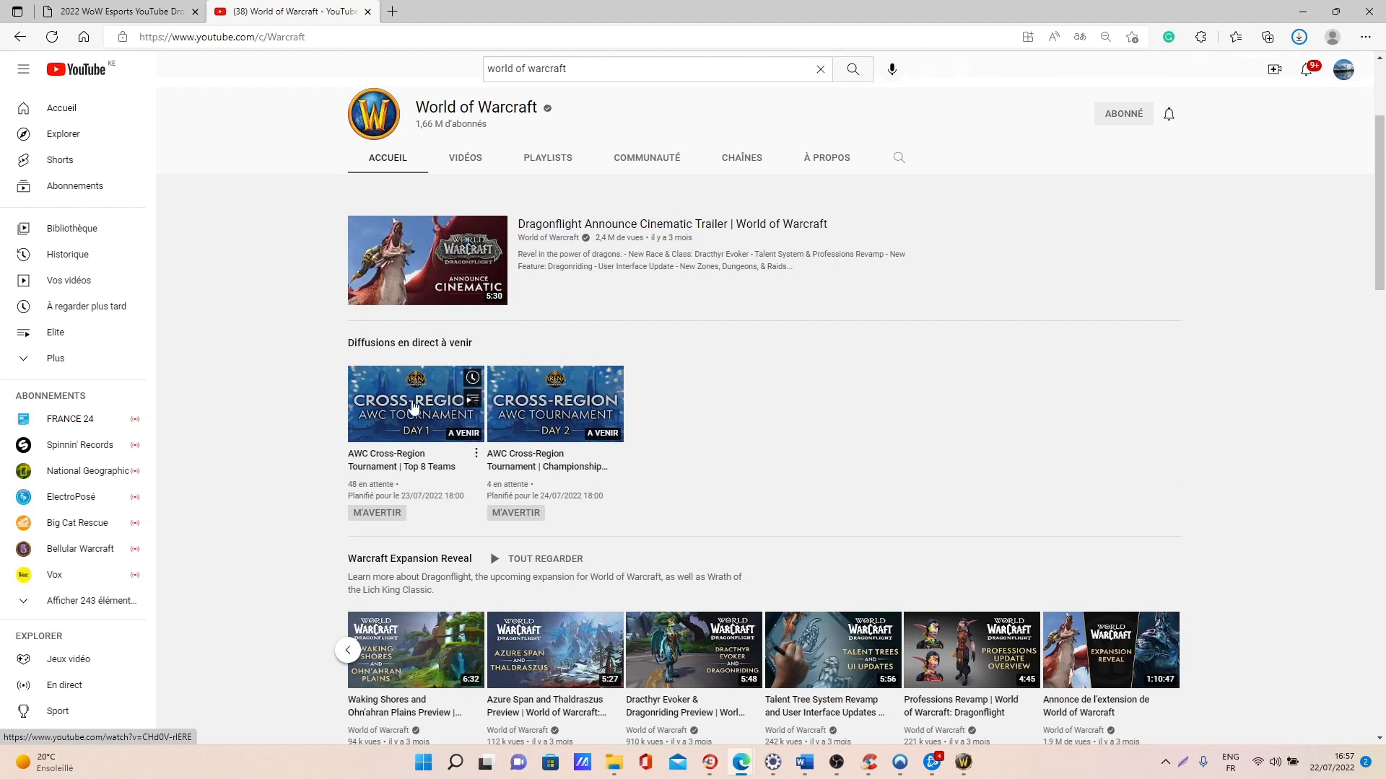
pyautogui.moveTo(550, 412)
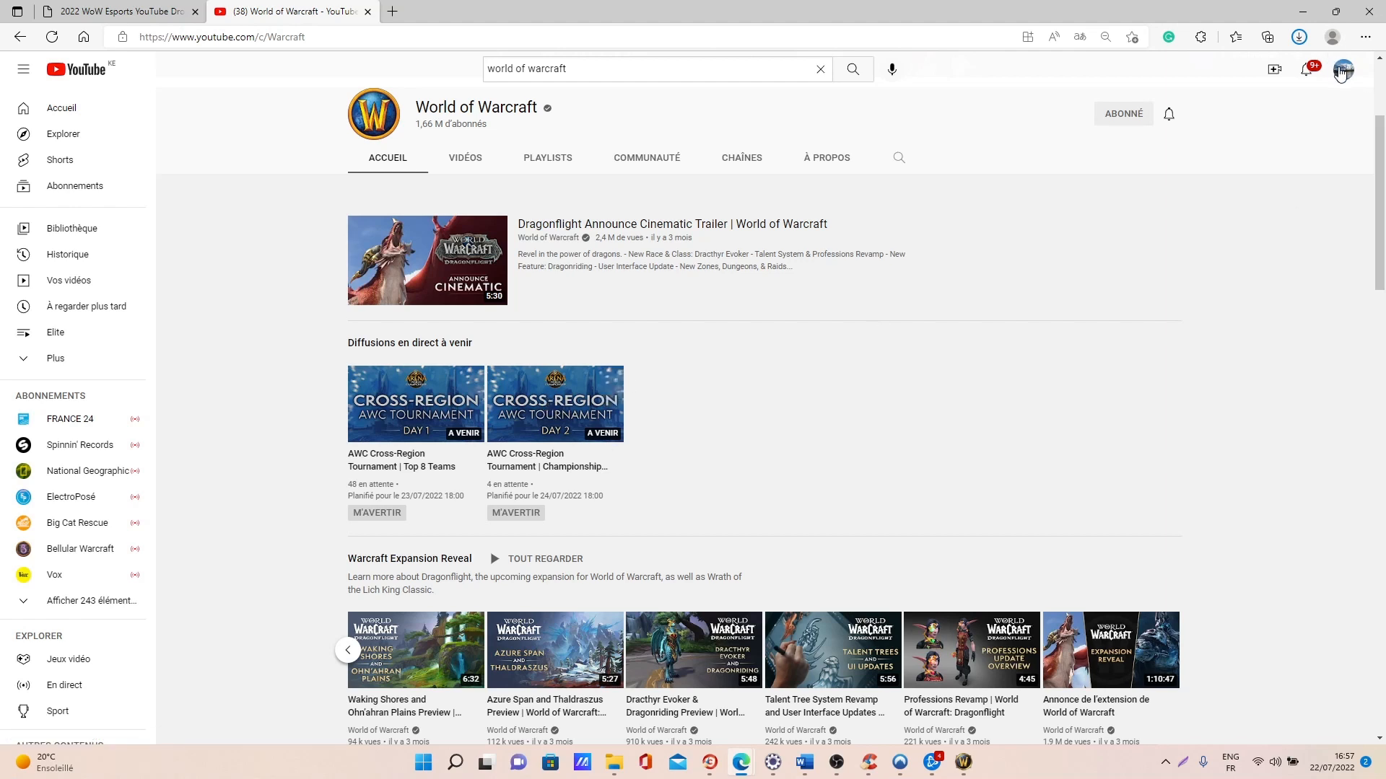
pyautogui.moveTo(379, 441)
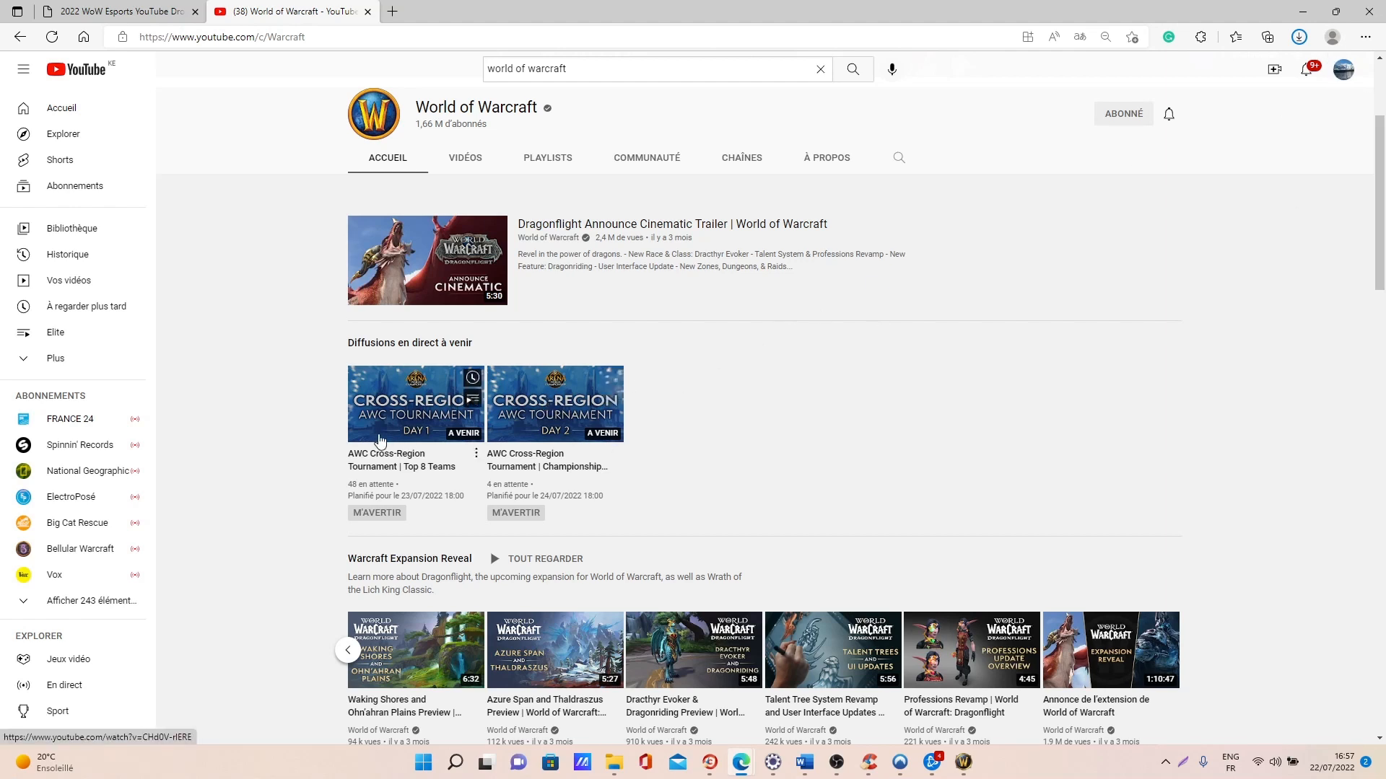
pyautogui.moveTo(563, 452)
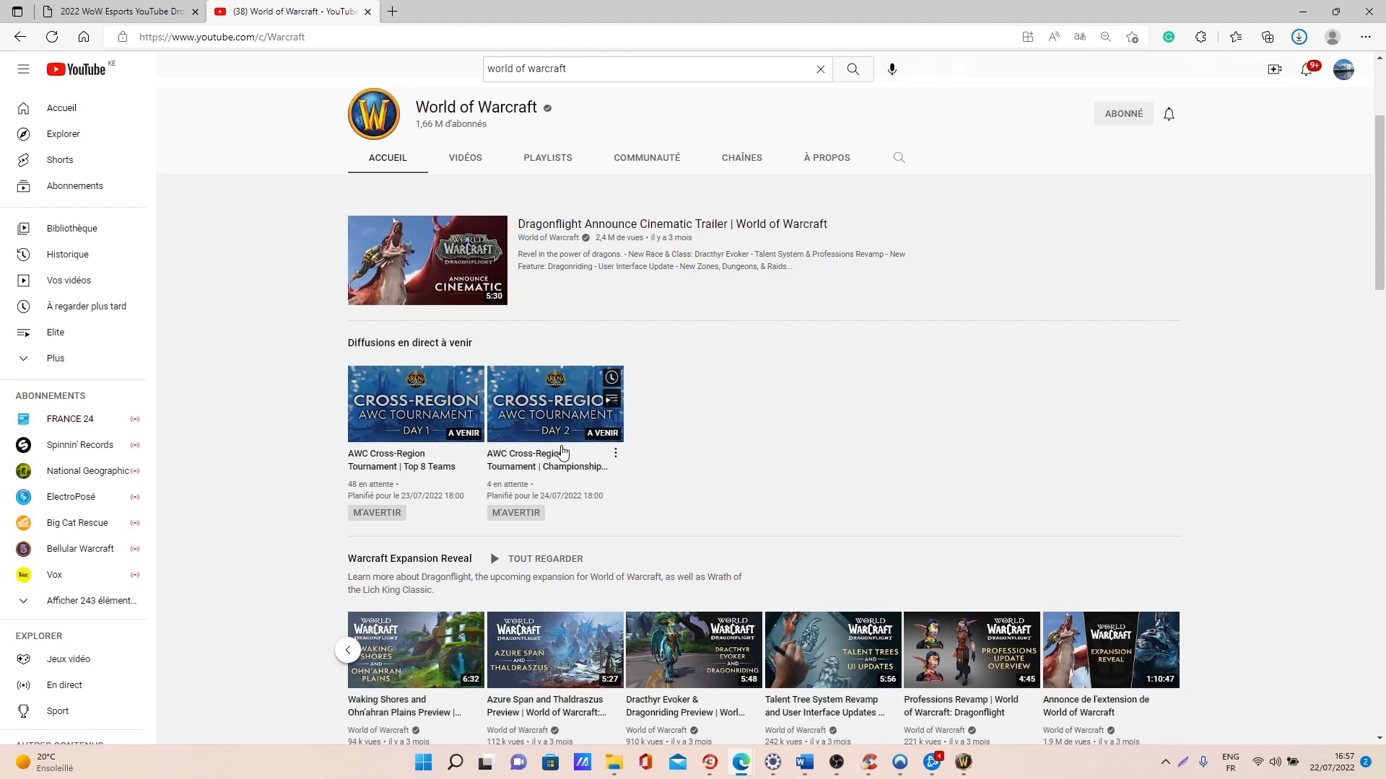
pyautogui.moveTo(404, 430)
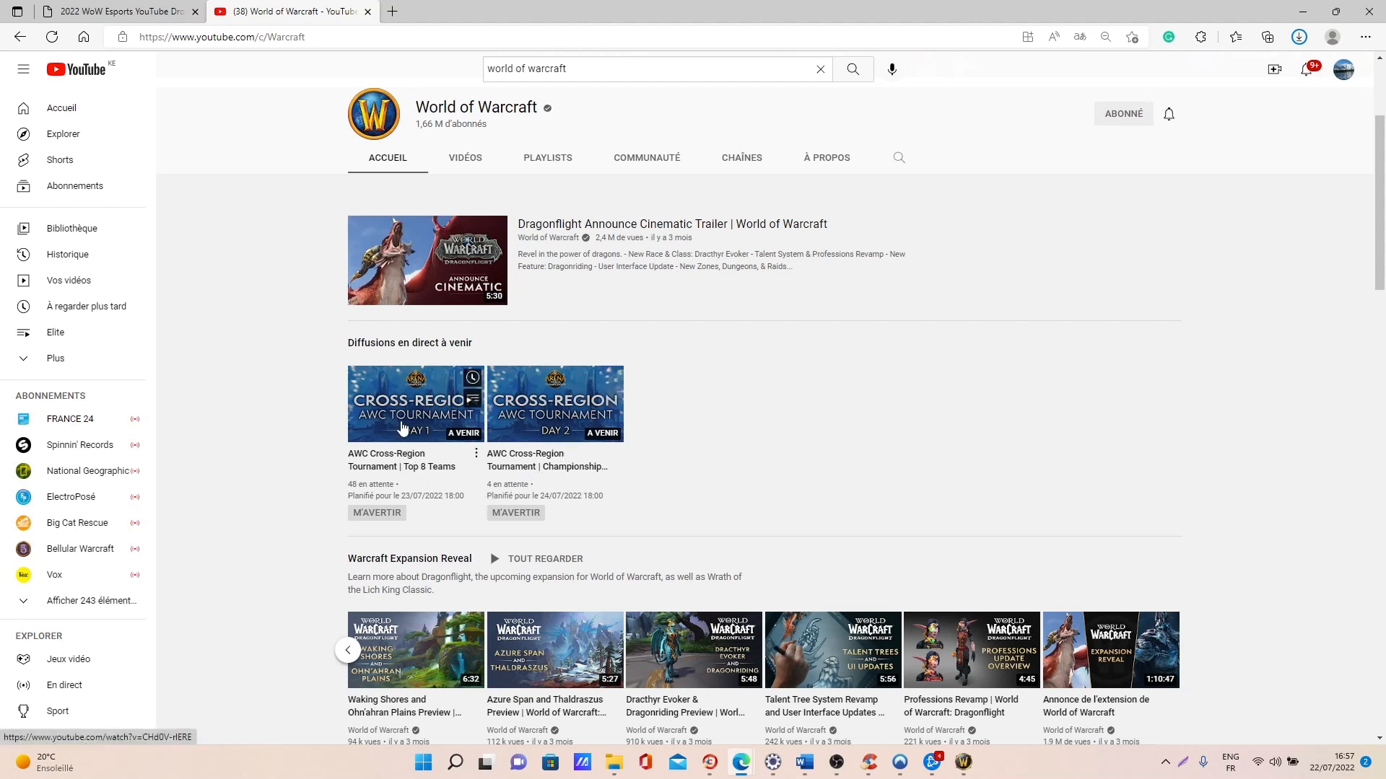
pyautogui.moveTo(552, 447)
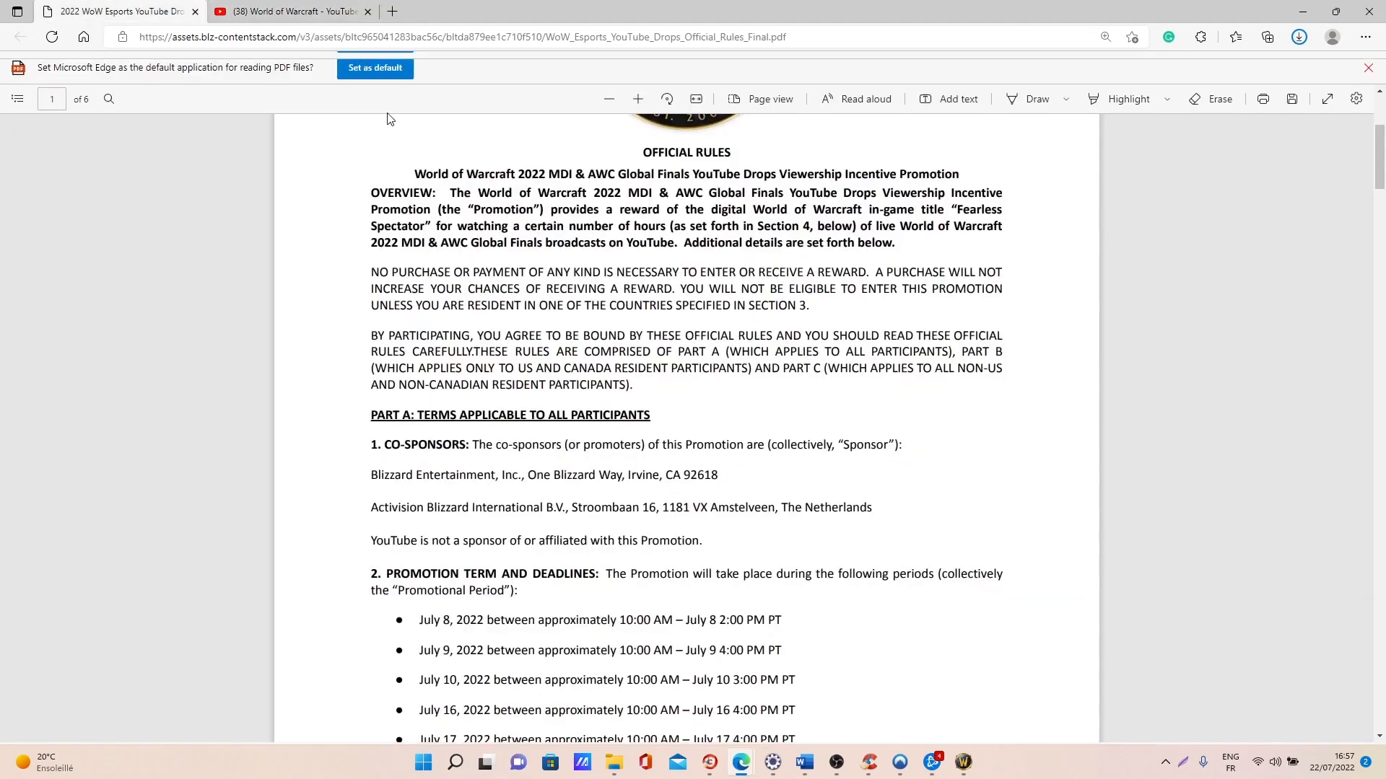
# - Scroll the rules PDF to section 2, showing the July 8–24, 2022 promotion dates
pyautogui.scroll(-3)
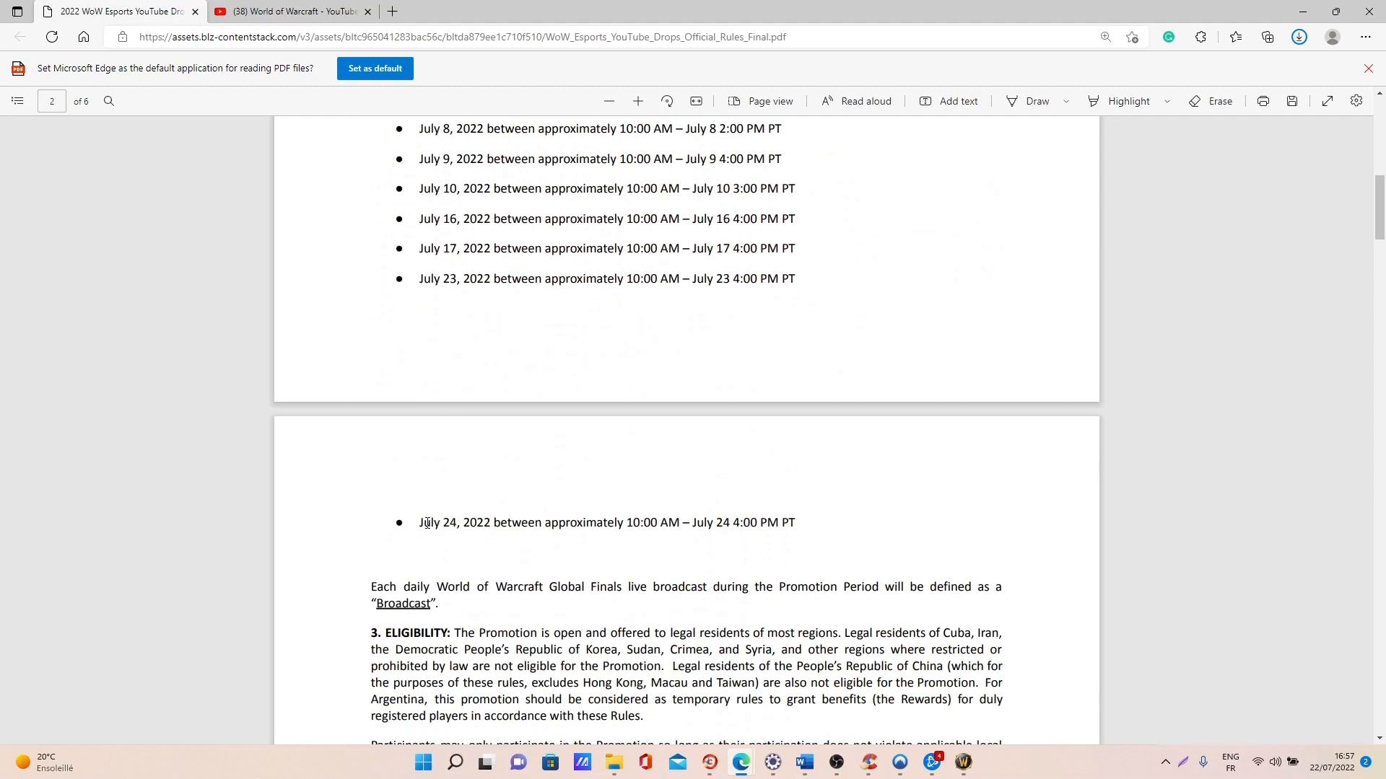
pyautogui.moveTo(645, 528)
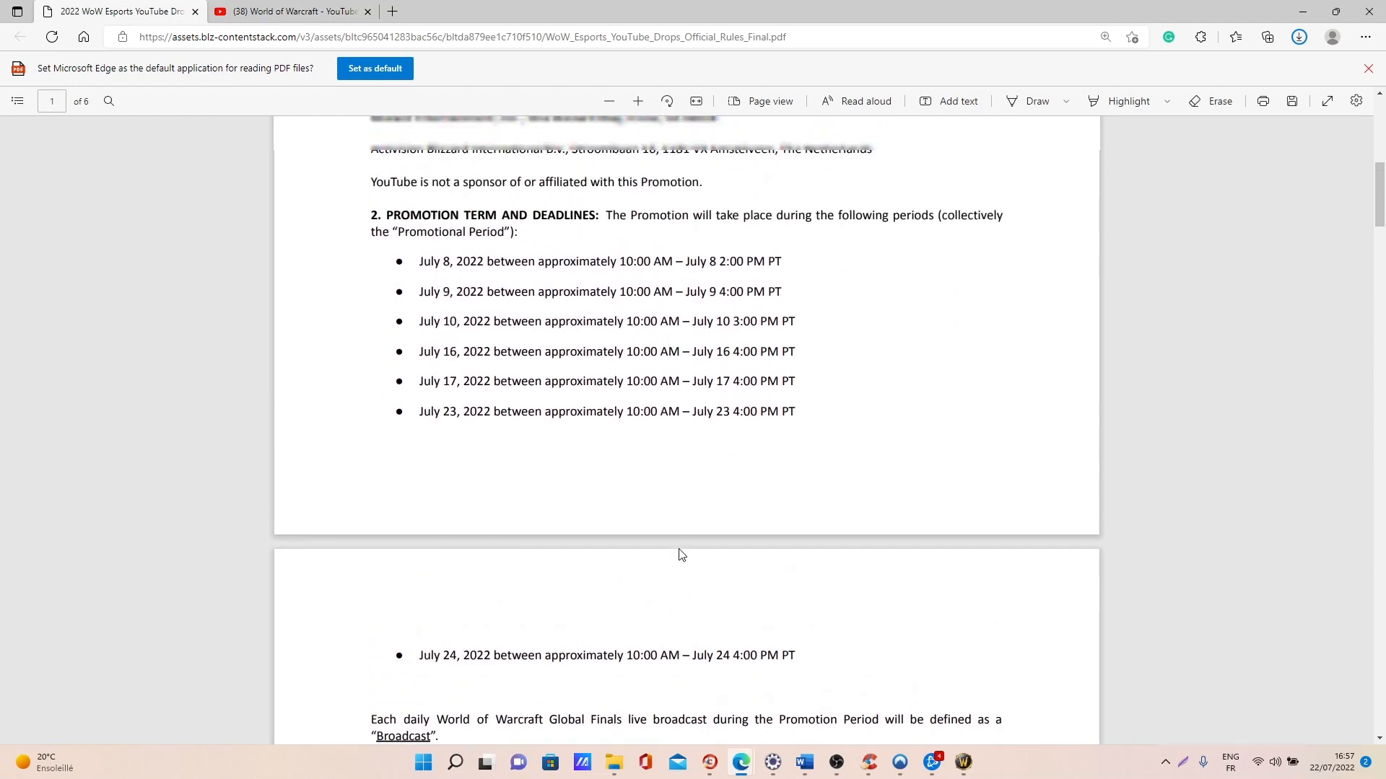
pyautogui.scroll(-3)
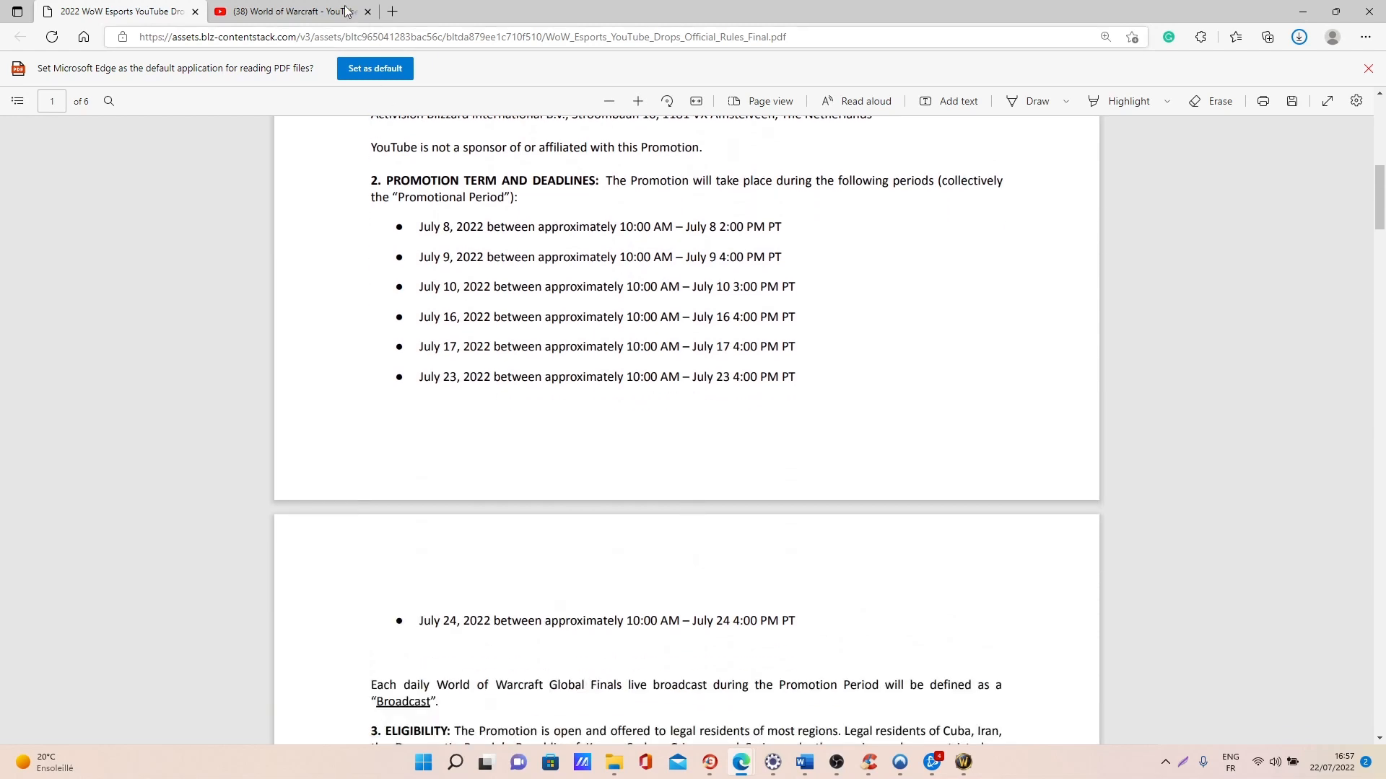
# - Return to the World of Warcraft channel with its Day 1 and Day 2 AWC livestreams
pyautogui.click(292, 10)
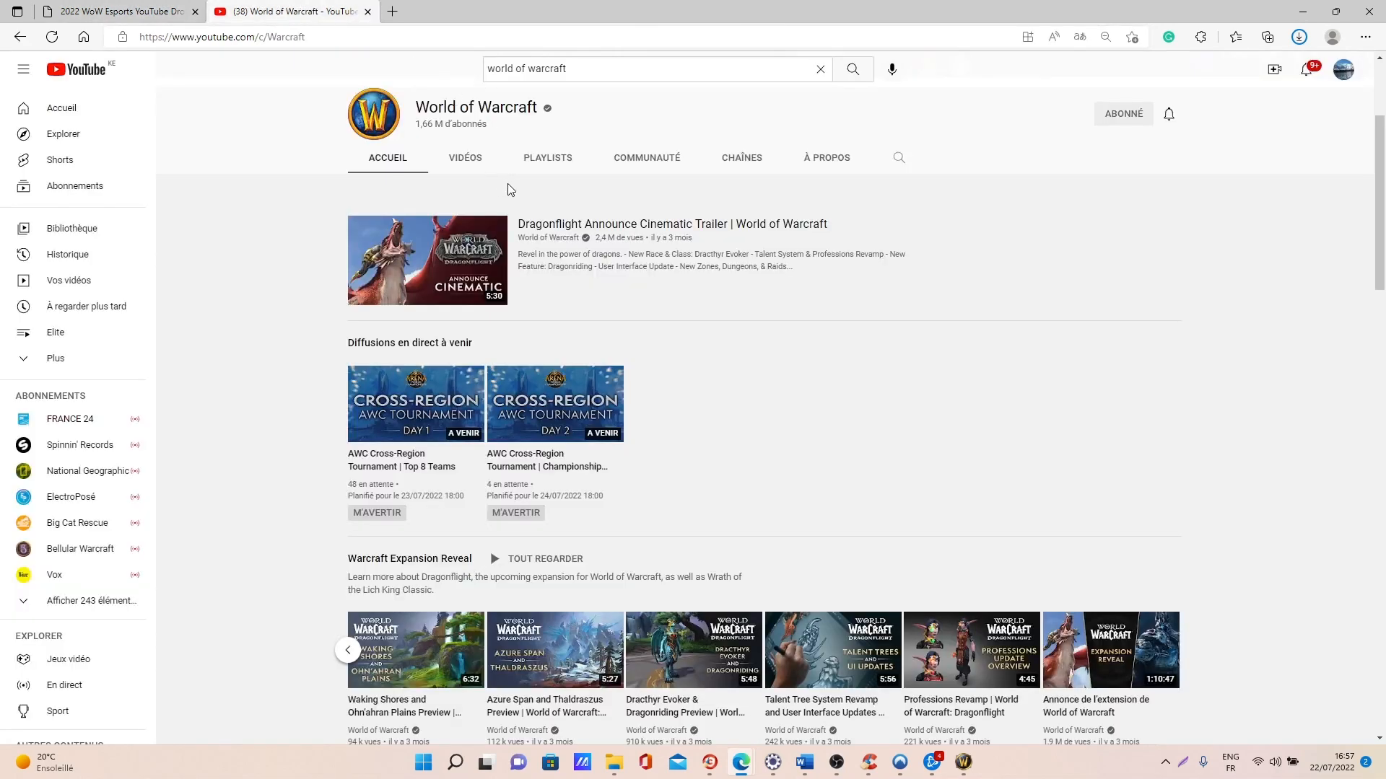
pyautogui.moveTo(540, 371)
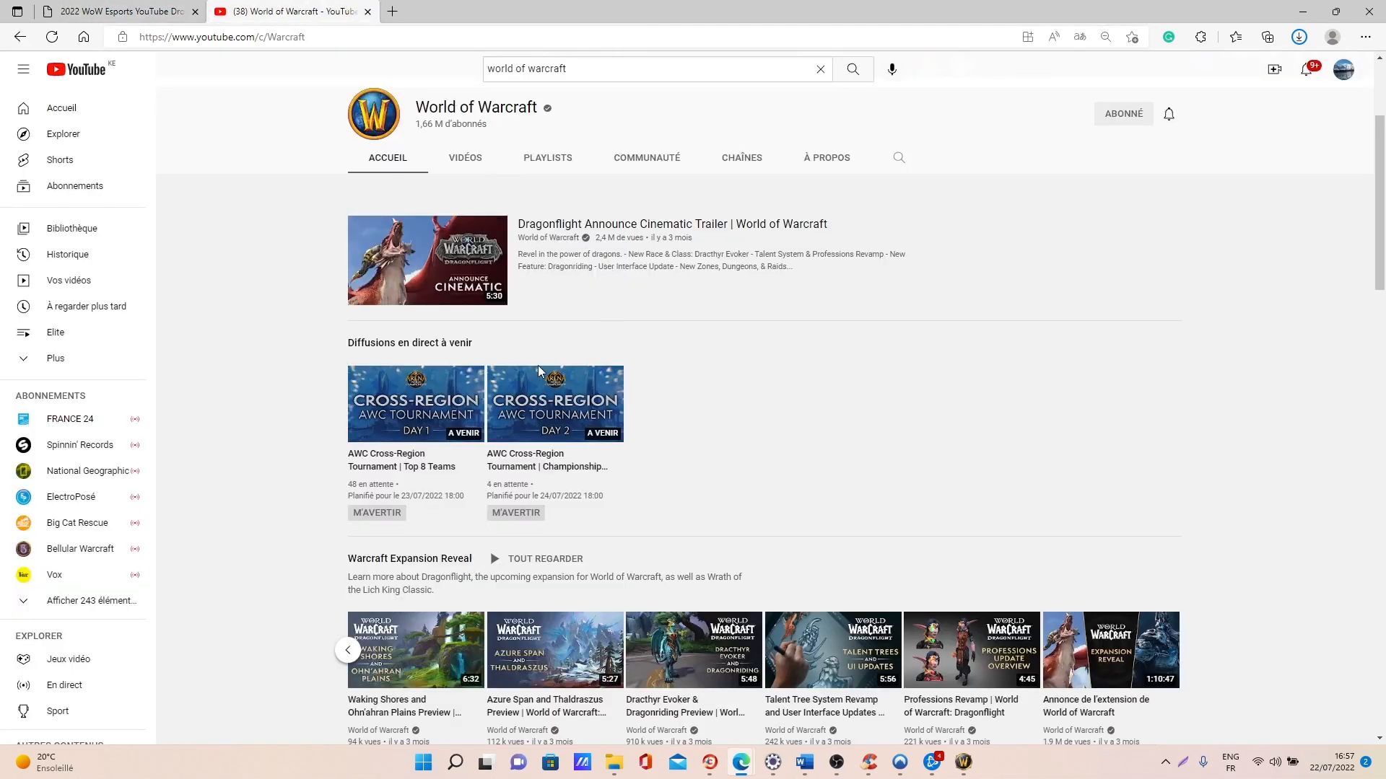
pyautogui.moveTo(429, 412)
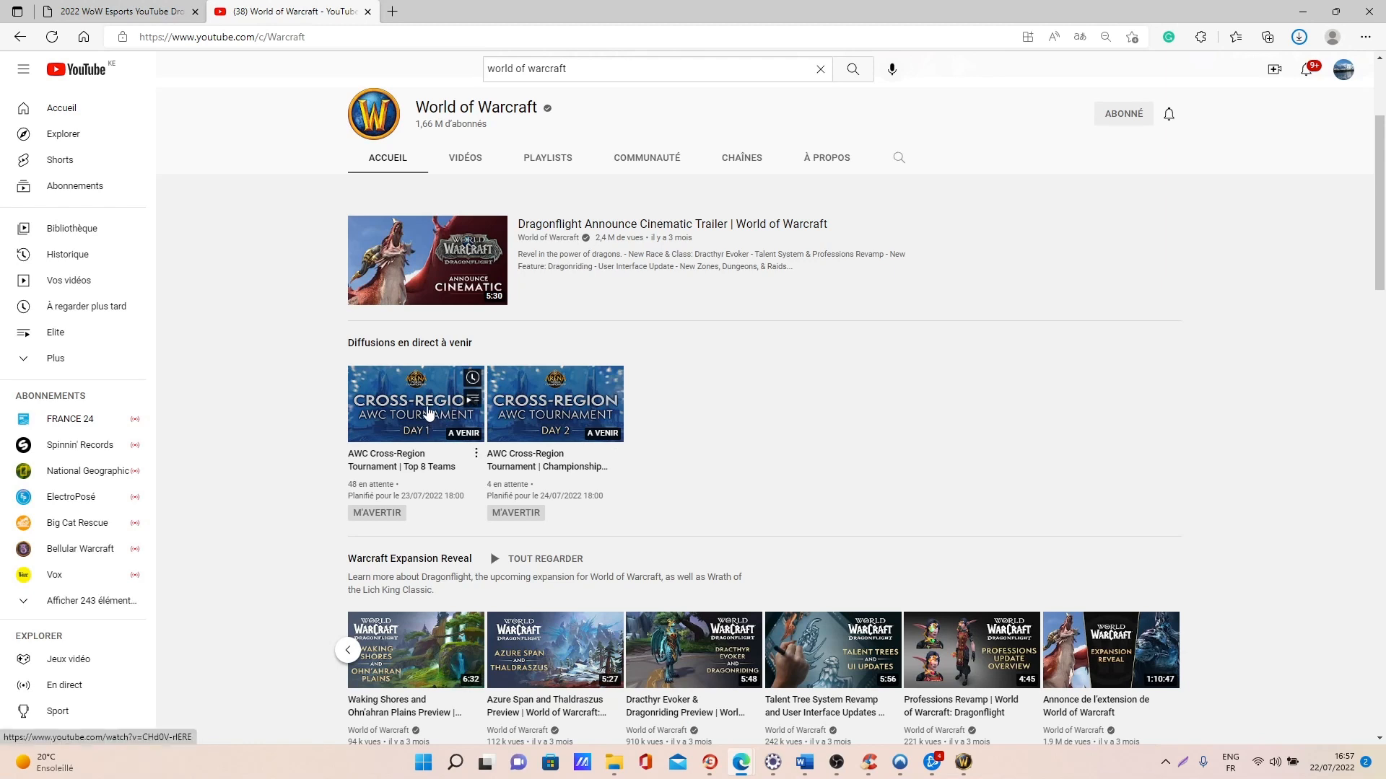
pyautogui.moveTo(432, 433)
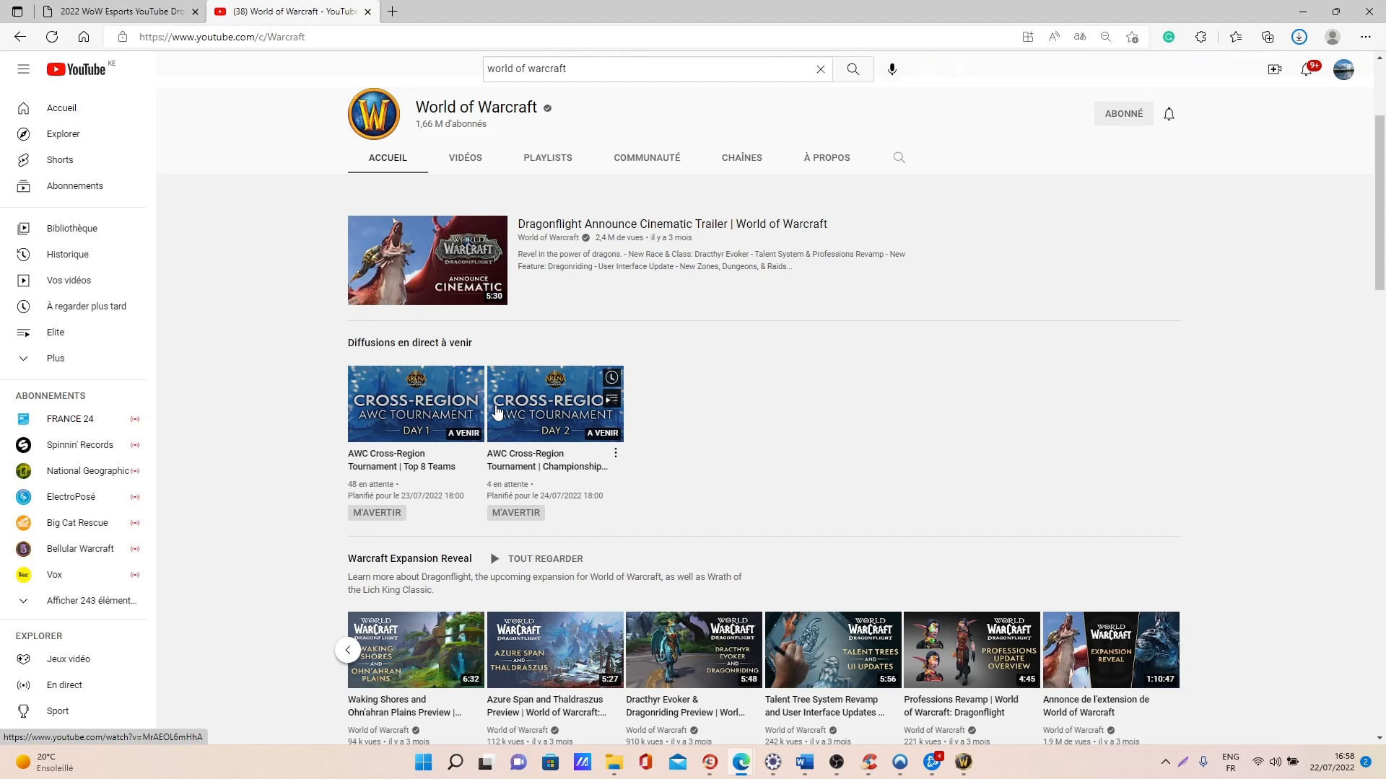
pyautogui.moveTo(574, 676)
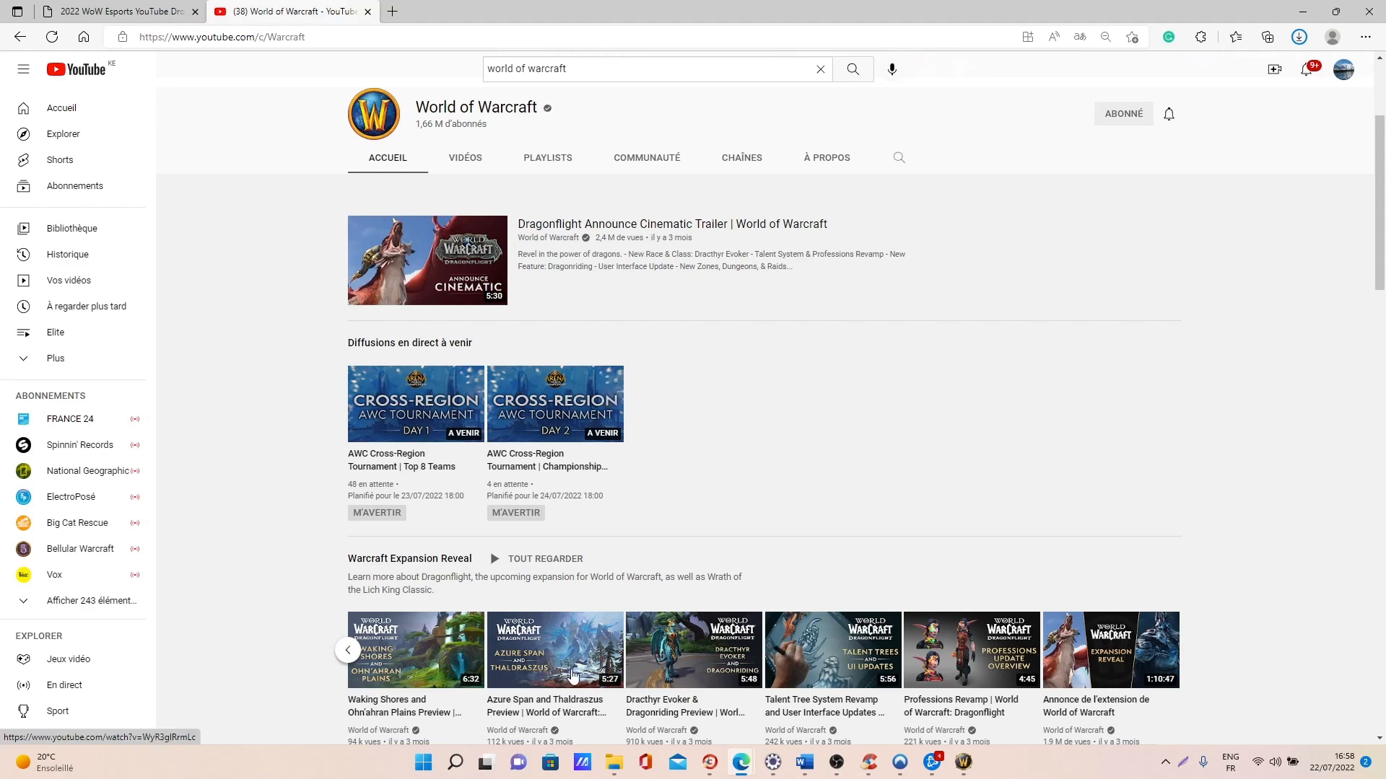